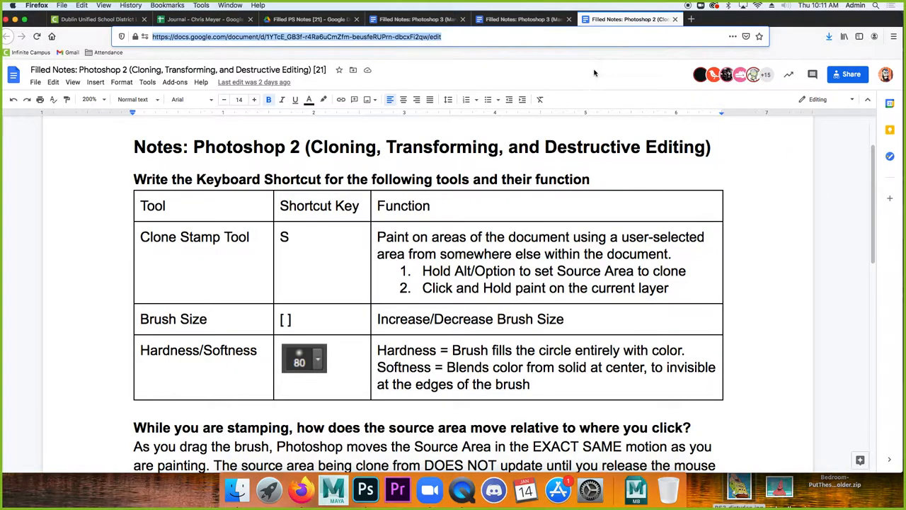
{"action": "mouse_move", "coordinate": [566, 119]}
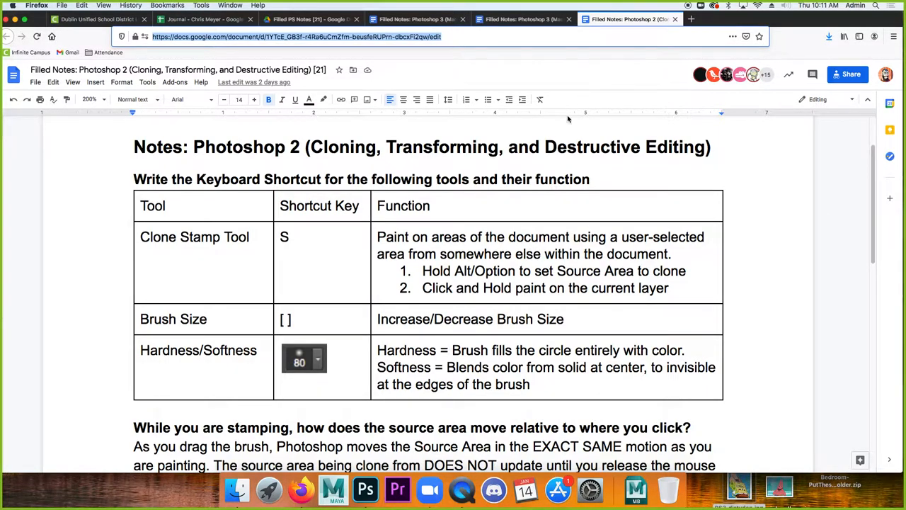
{"action": "mouse_move", "coordinate": [374, 135]}
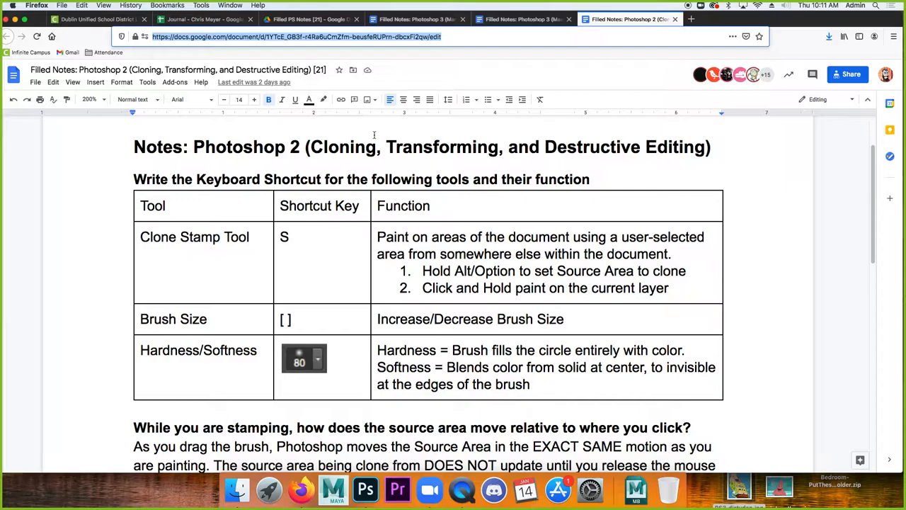
{"action": "mouse_move", "coordinate": [214, 243]}
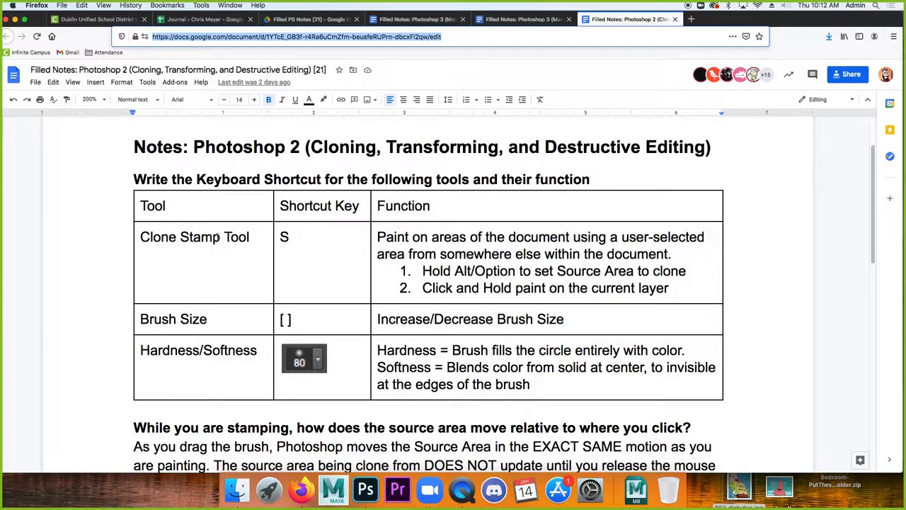
{"action": "mouse_move", "coordinate": [218, 235]}
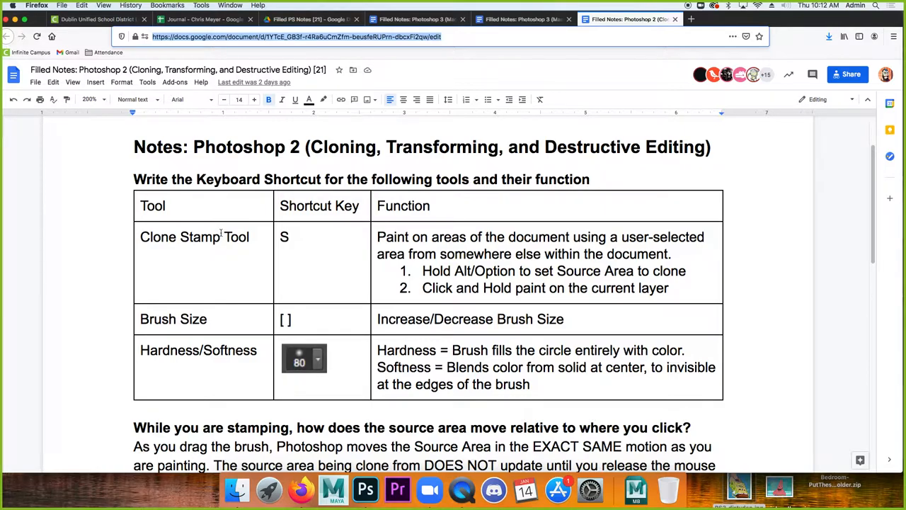
{"action": "mouse_move", "coordinate": [219, 220]}
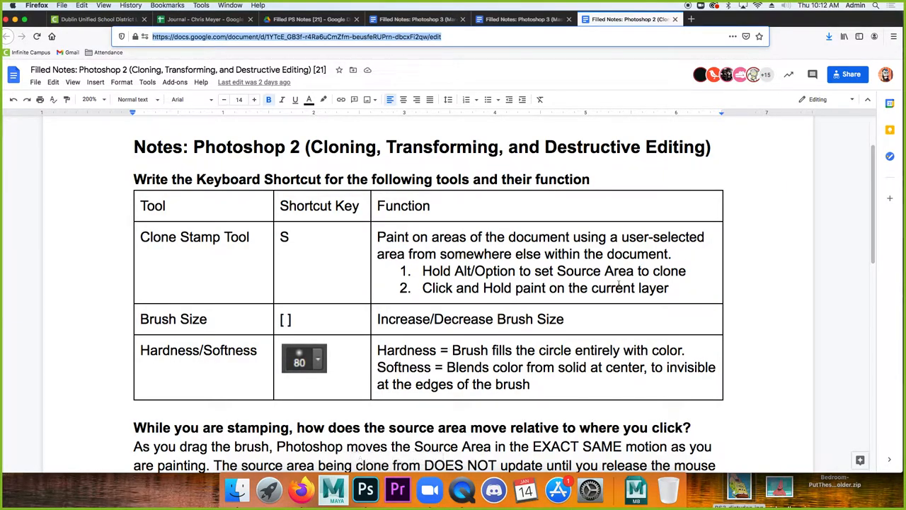
{"action": "mouse_move", "coordinate": [397, 489]}
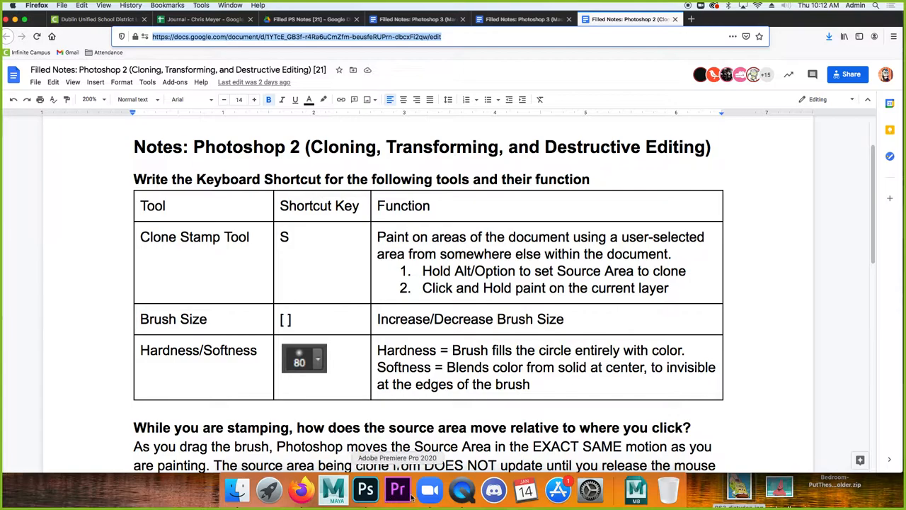
Switch to Photoshop and open PS2_BoldAndBrash.png as its own document.
{"action": "left_click", "coordinate": [365, 489]}
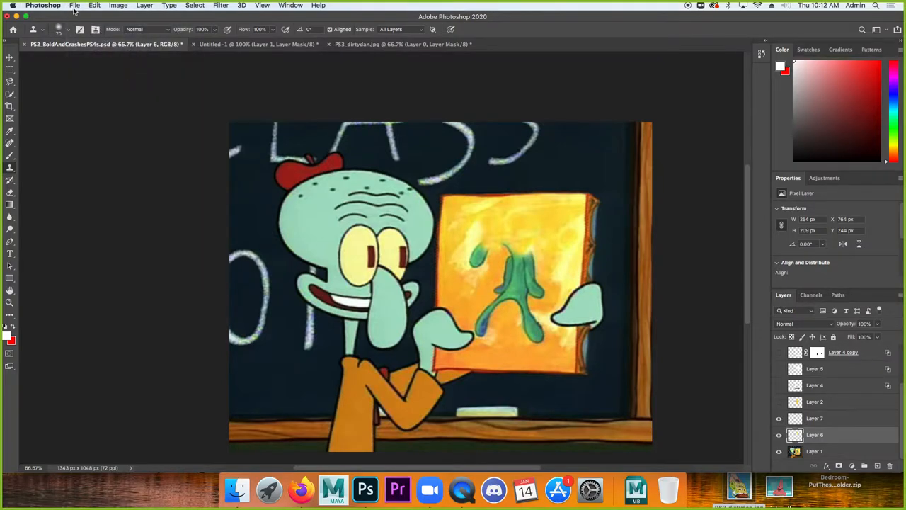
{"action": "left_click", "coordinate": [74, 6]}
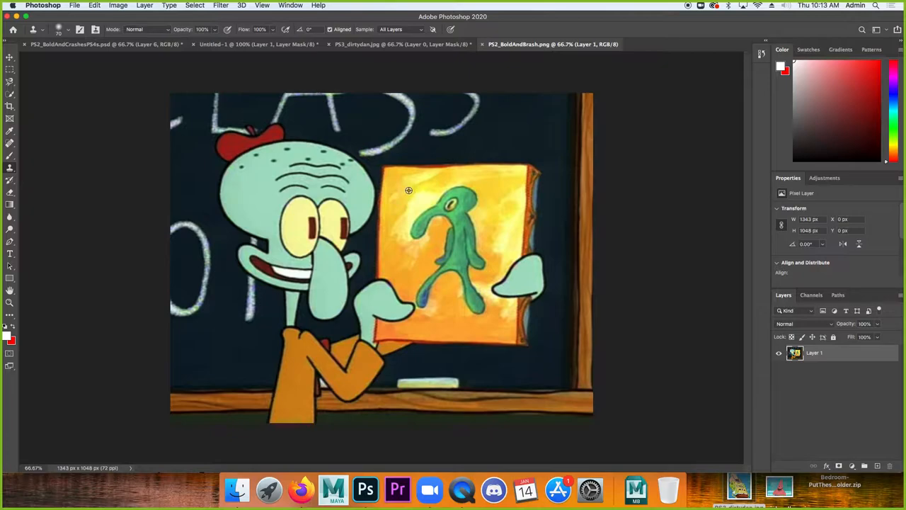
{"action": "mouse_move", "coordinate": [400, 184]}
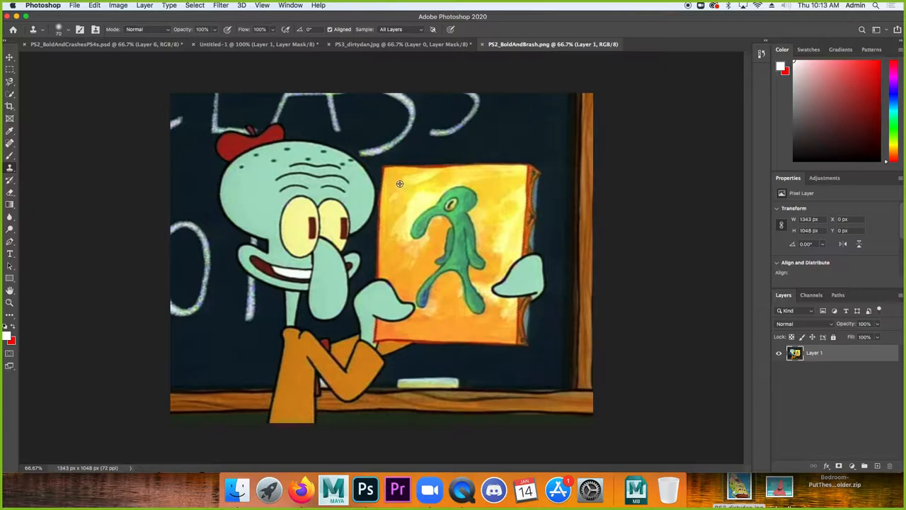
{"action": "mouse_move", "coordinate": [408, 196]}
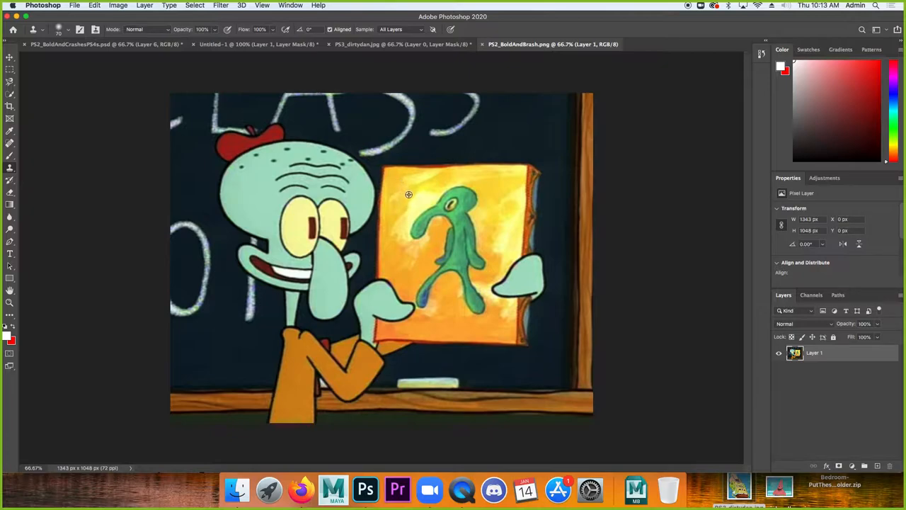
{"action": "mouse_move", "coordinate": [402, 184]}
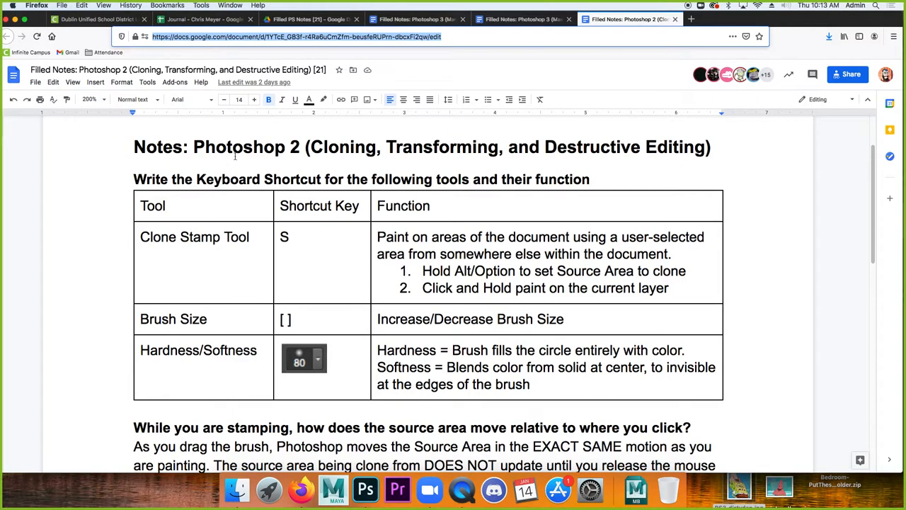
{"action": "mouse_move", "coordinate": [252, 272]}
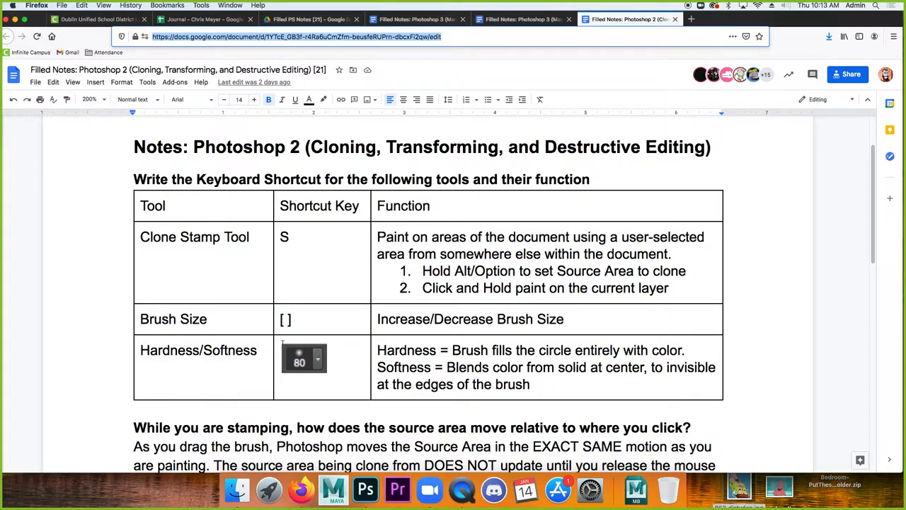
{"action": "mouse_move", "coordinate": [282, 371]}
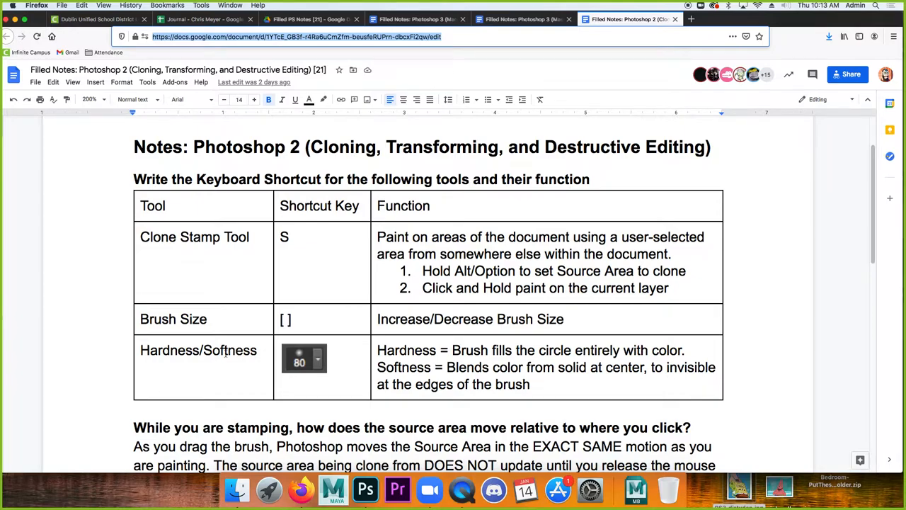
{"action": "mouse_move", "coordinate": [397, 490]}
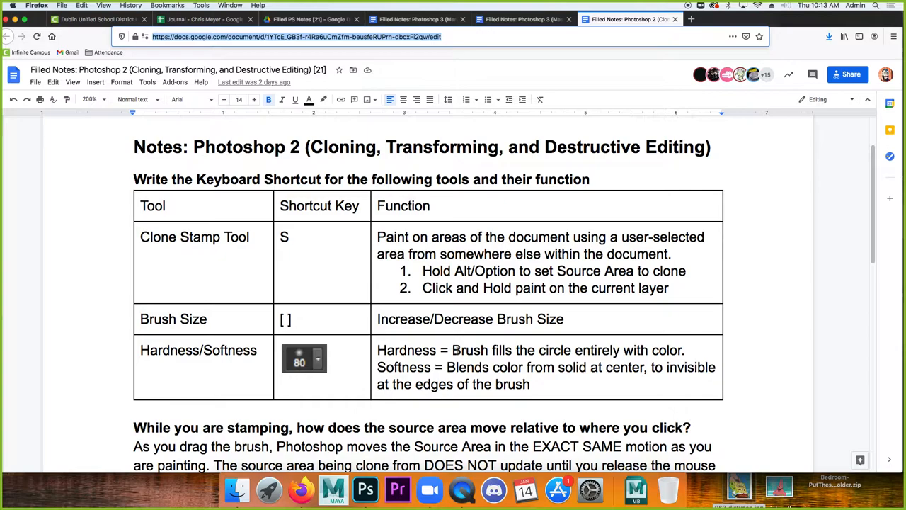
{"action": "mouse_move", "coordinate": [333, 489]}
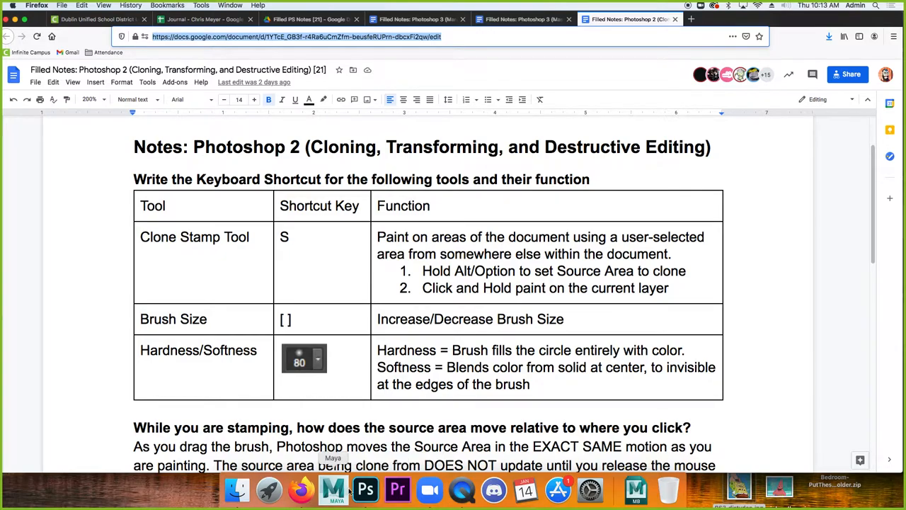
Clone Squidward's face onto his painting as a test, adjust brush hardness, then undo the strokes.
{"action": "left_click", "coordinate": [365, 490]}
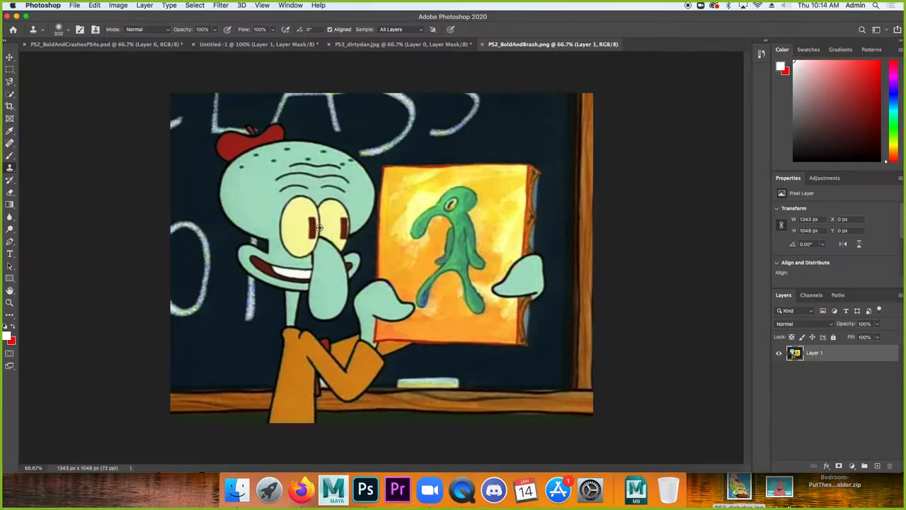
{"action": "left_click", "coordinate": [252, 173]}
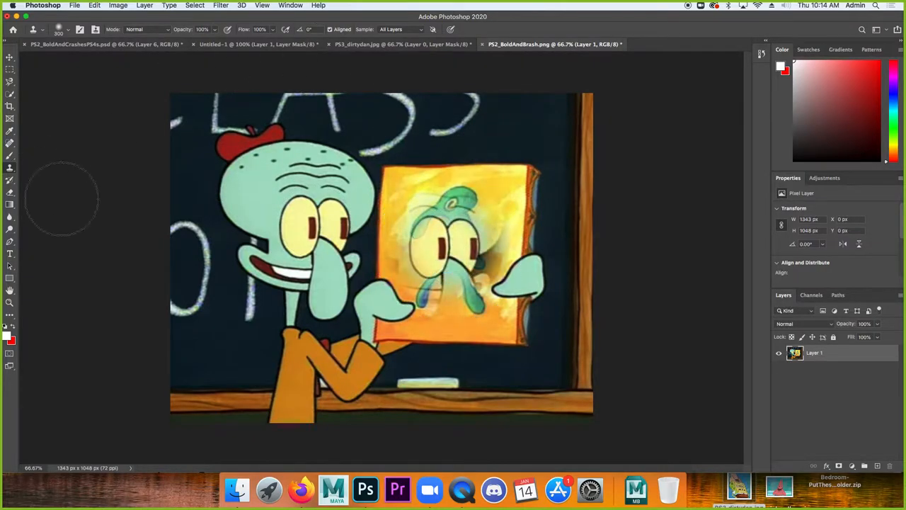
{"action": "left_click_drag", "start_coordinate": [62, 198], "coordinate": [541, 227]}
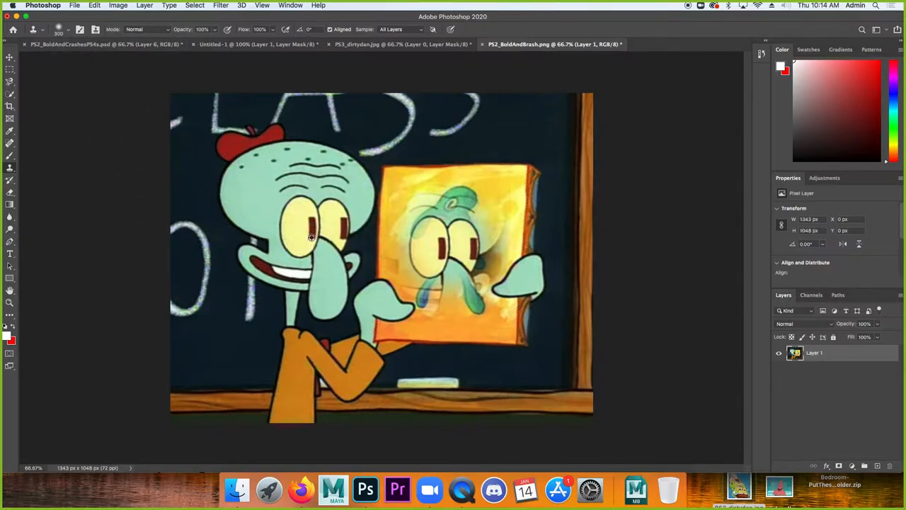
{"action": "left_click", "coordinate": [68, 28]}
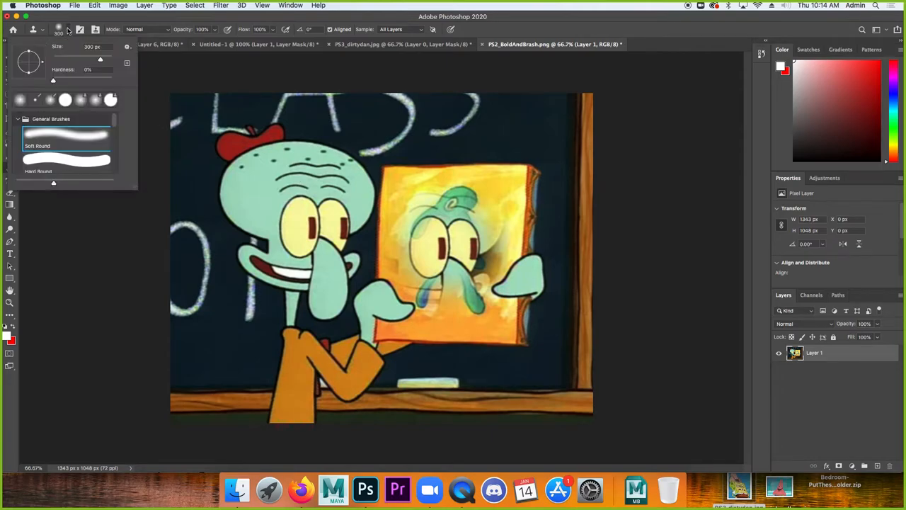
{"action": "mouse_move", "coordinate": [54, 82]}
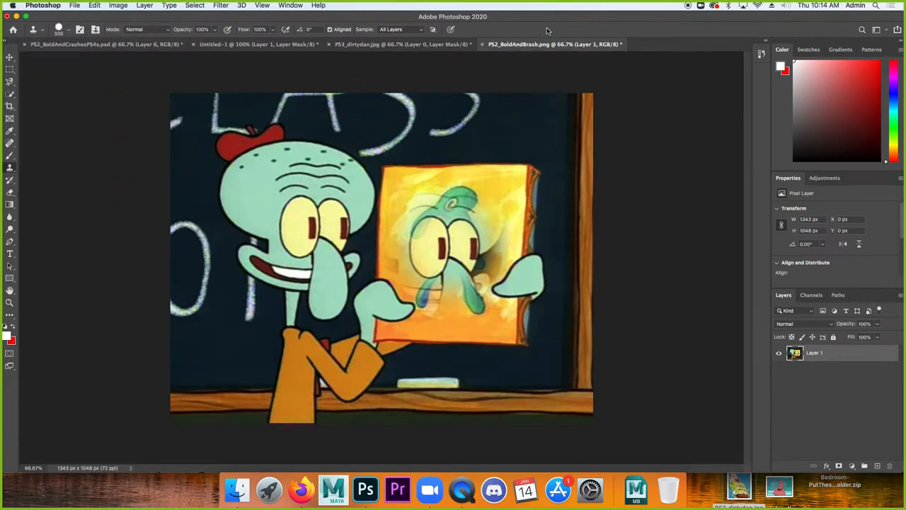
{"action": "mouse_move", "coordinate": [442, 293]}
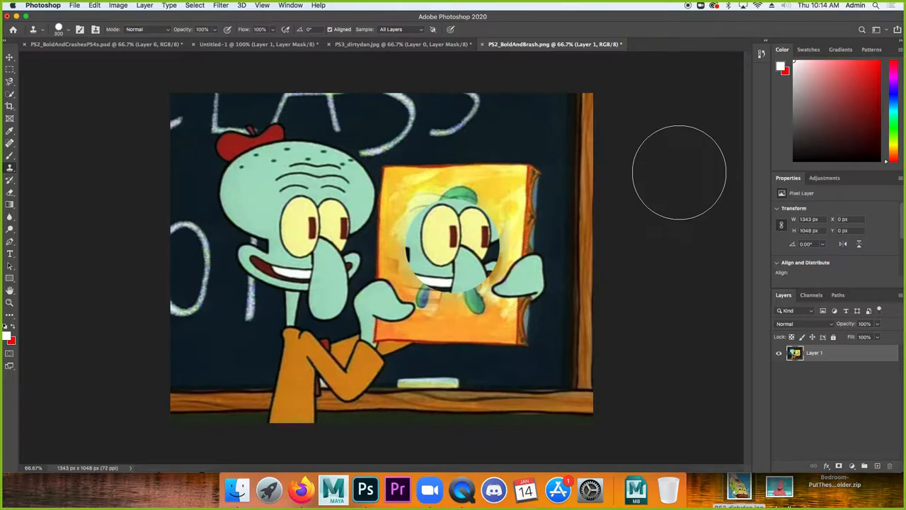
{"action": "mouse_move", "coordinate": [607, 145]}
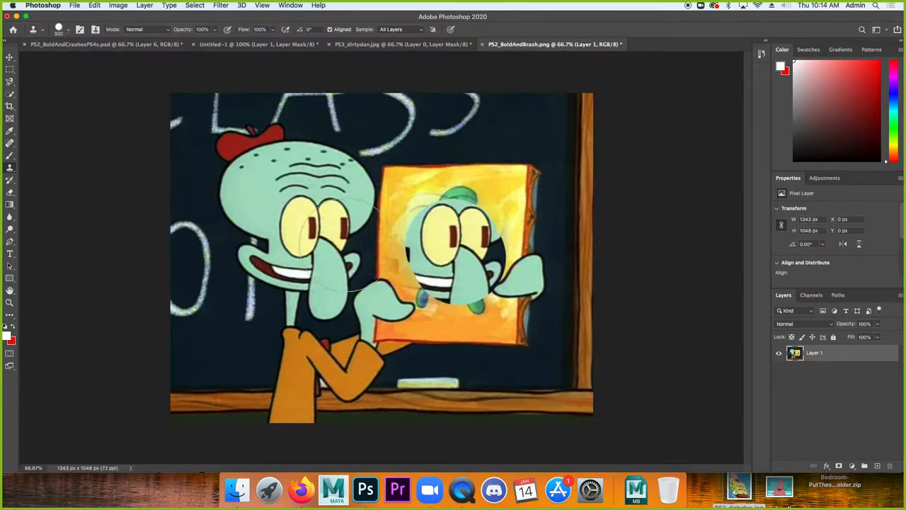
{"action": "left_click", "coordinate": [70, 29]}
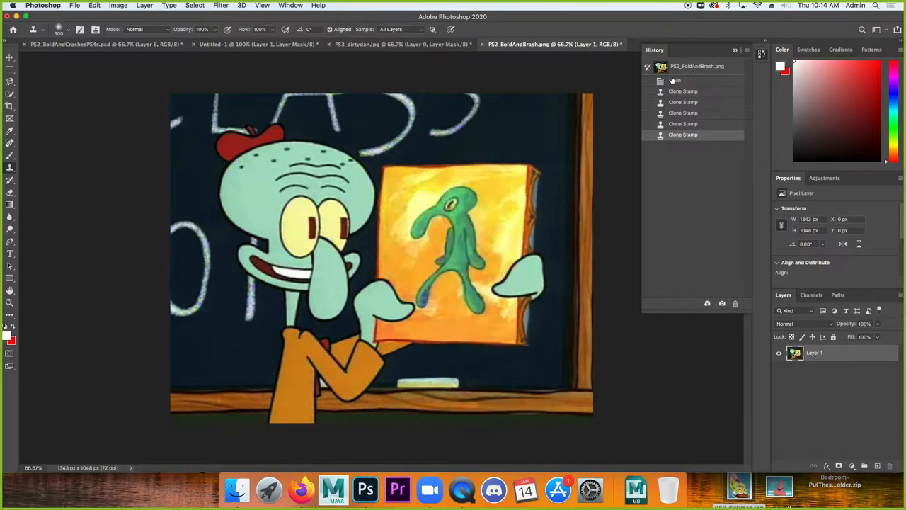
{"action": "left_click", "coordinate": [300, 489]}
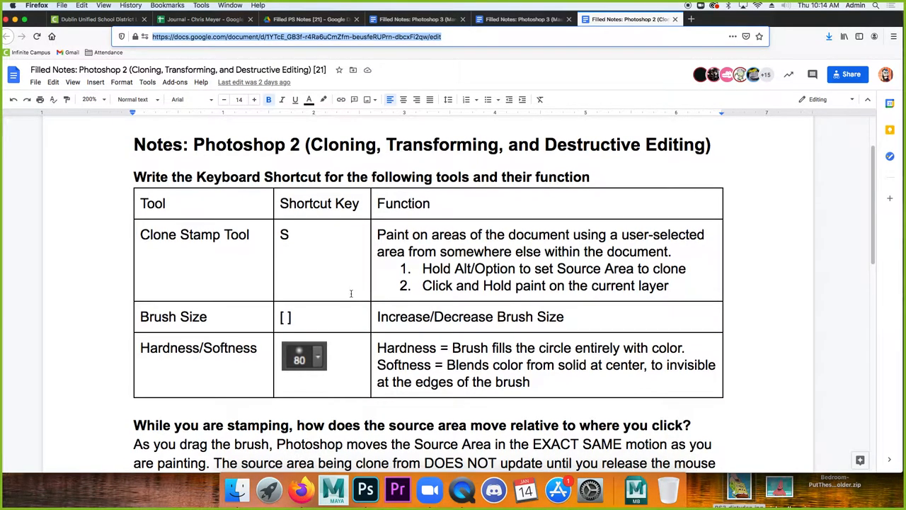
{"action": "scroll", "scroll_direction": "down", "scroll_amount": 3}
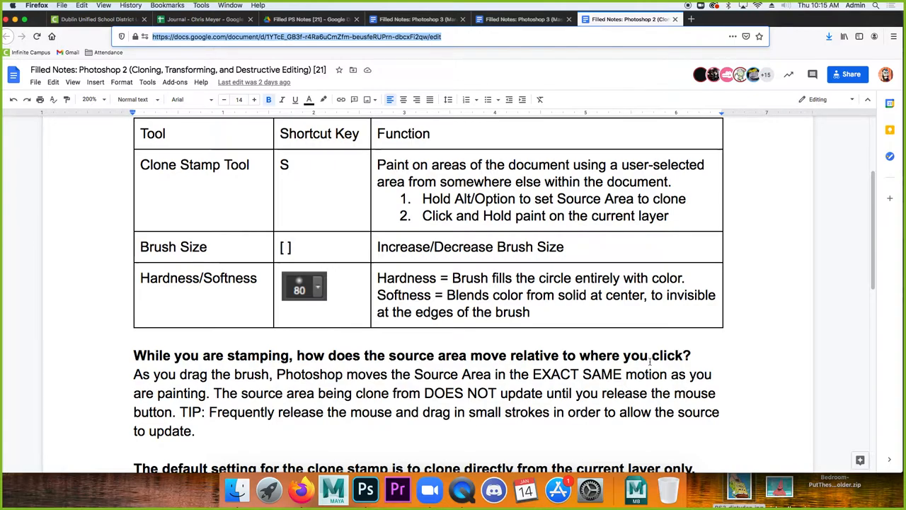
Sample plain yellow canvas with the Clone Stamp and paint a test stroke over the figure.
{"action": "left_click", "coordinate": [366, 489]}
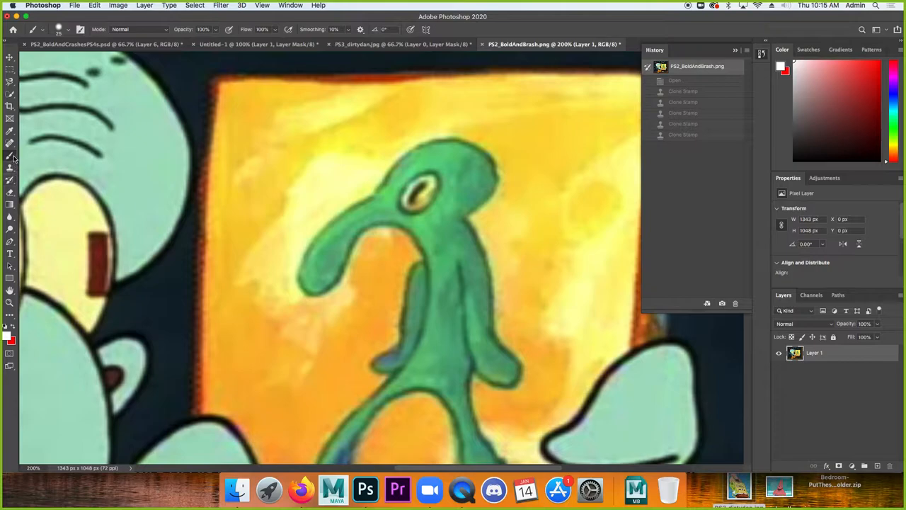
{"action": "mouse_move", "coordinate": [10, 169]}
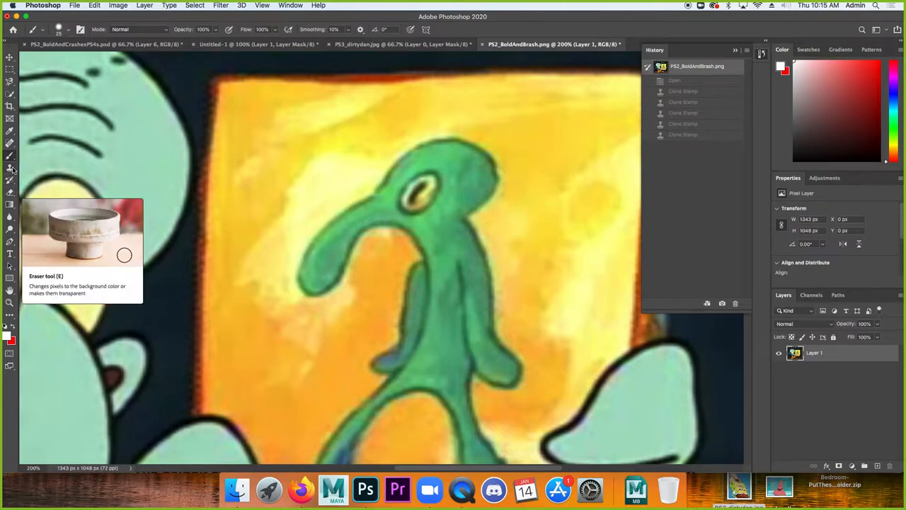
{"action": "left_click", "coordinate": [10, 168]}
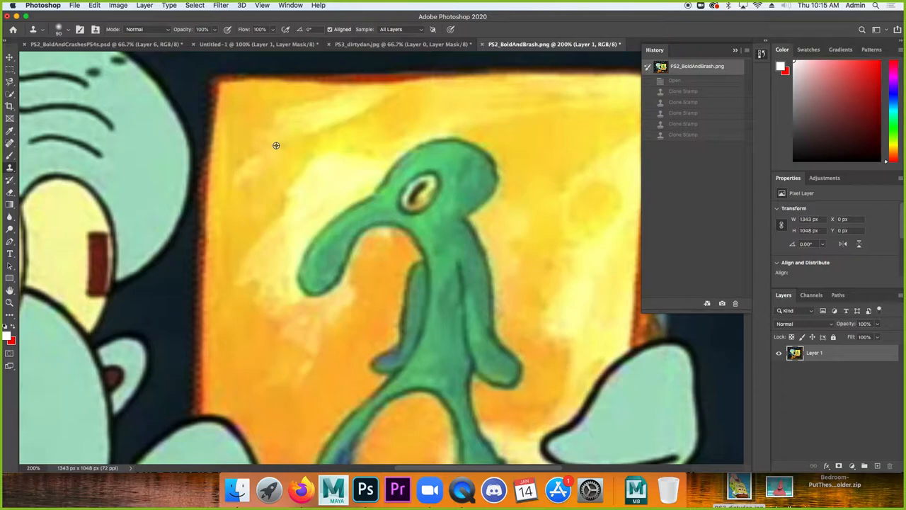
{"action": "mouse_move", "coordinate": [276, 146]}
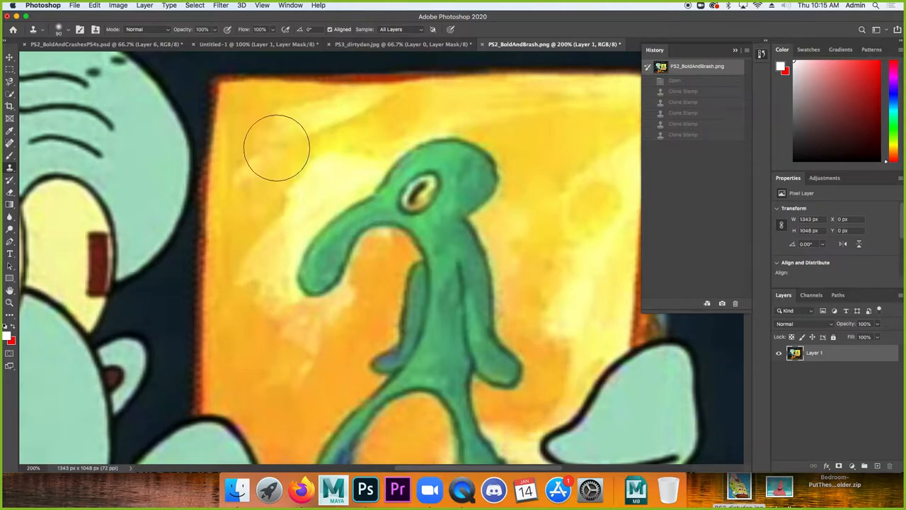
{"action": "left_click", "coordinate": [323, 276]}
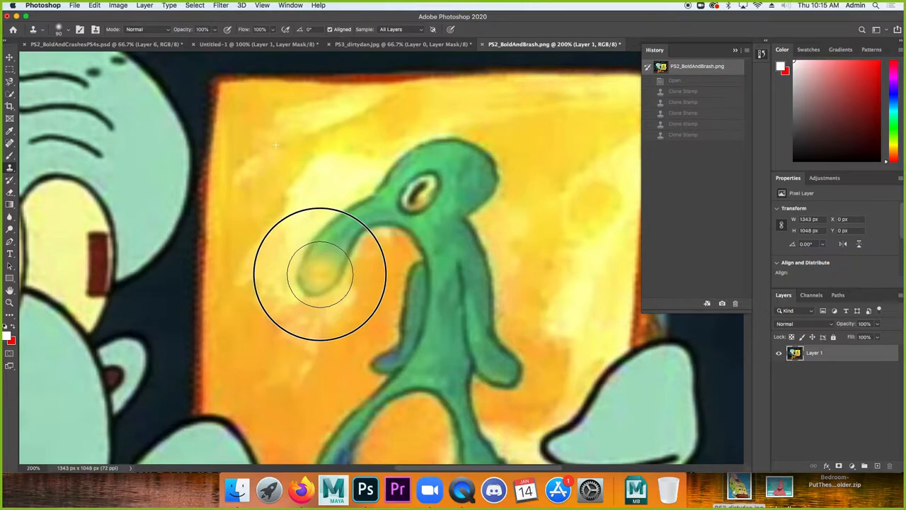
{"action": "mouse_move", "coordinate": [327, 271]}
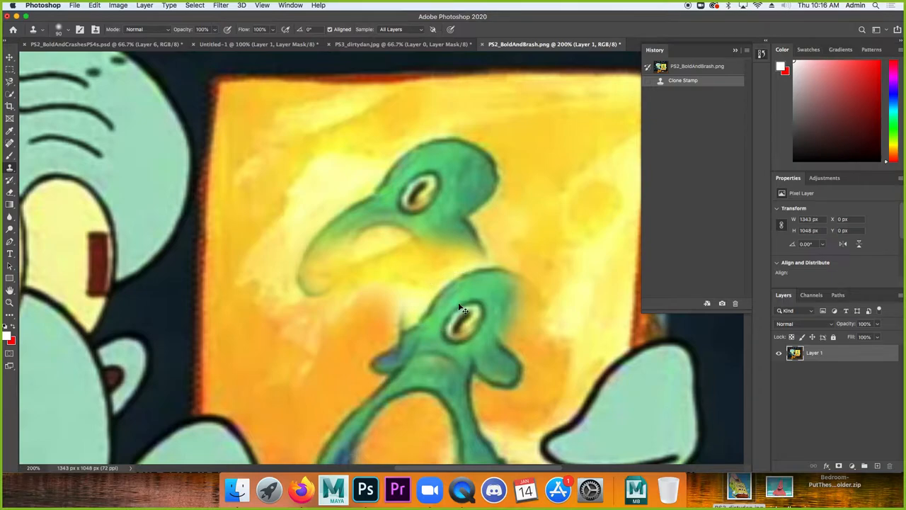
{"action": "left_click_drag", "start_coordinate": [464, 309], "coordinate": [365, 138]}
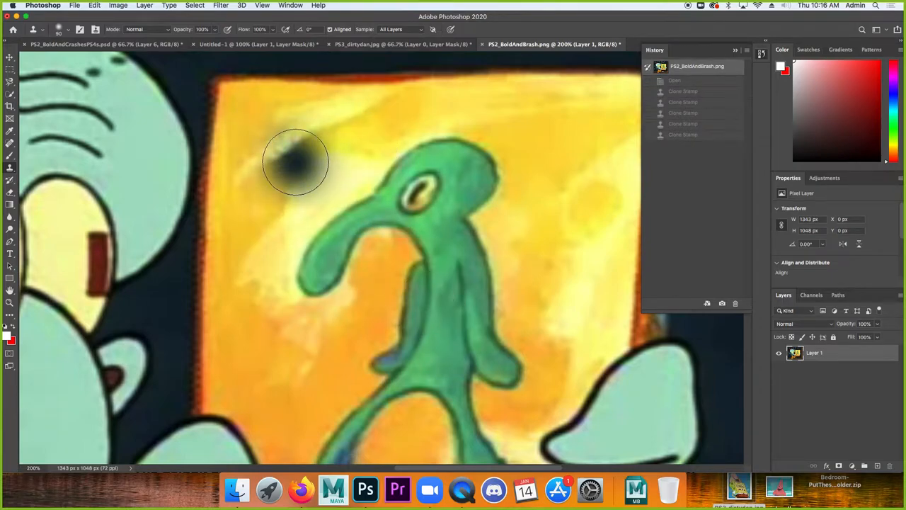
Clone clean yellow canvas texture over the figure's head and eye area.
{"action": "left_click", "coordinate": [295, 159]}
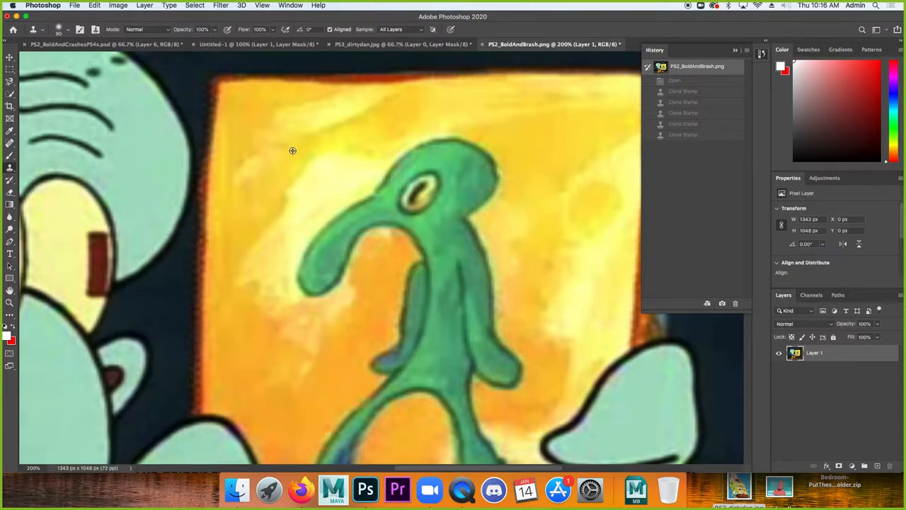
{"action": "mouse_move", "coordinate": [304, 175]}
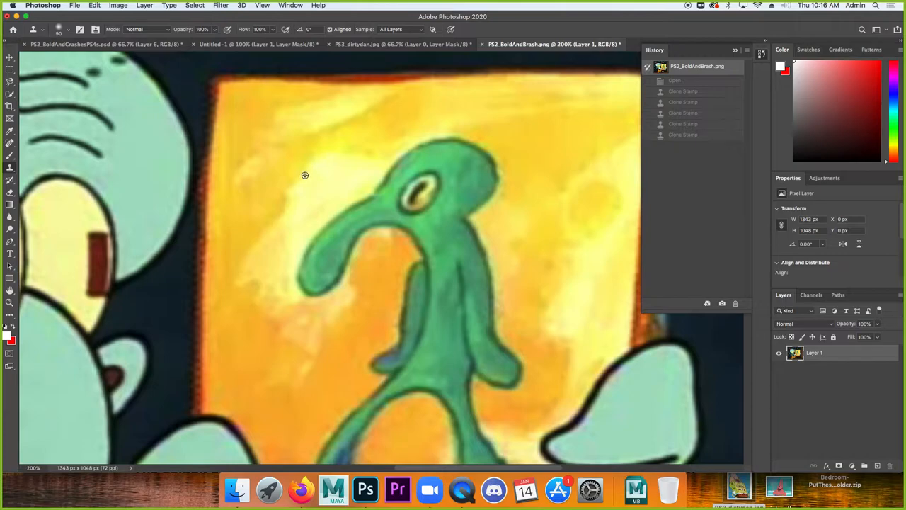
{"action": "mouse_move", "coordinate": [206, 142]}
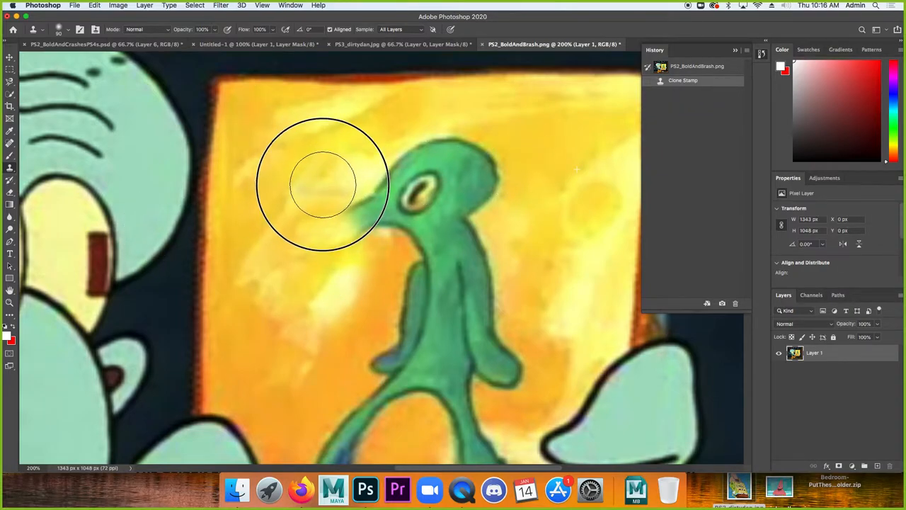
{"action": "left_click", "coordinate": [323, 184]}
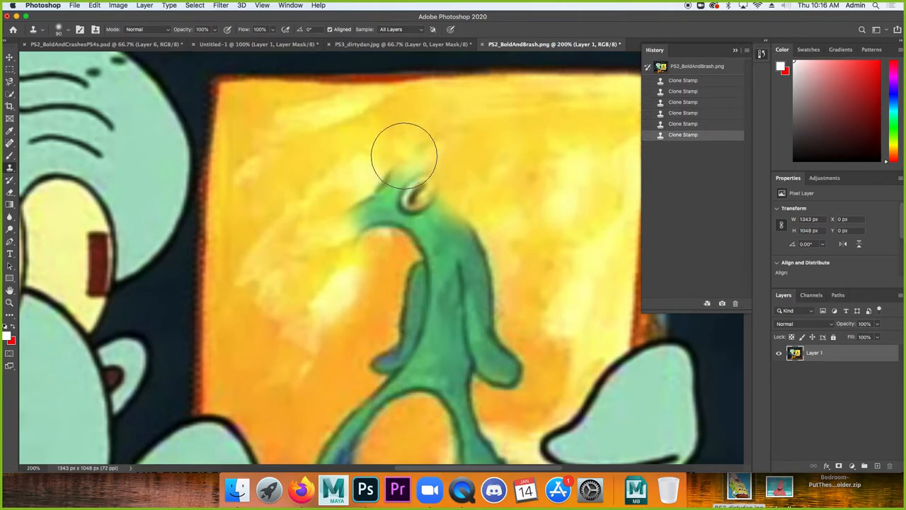
{"action": "left_click", "coordinate": [414, 167]}
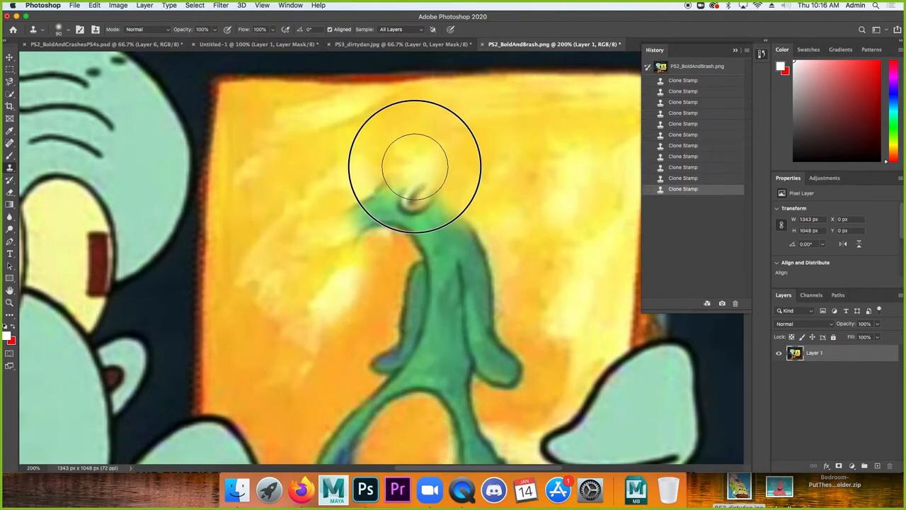
{"action": "left_click", "coordinate": [413, 167]}
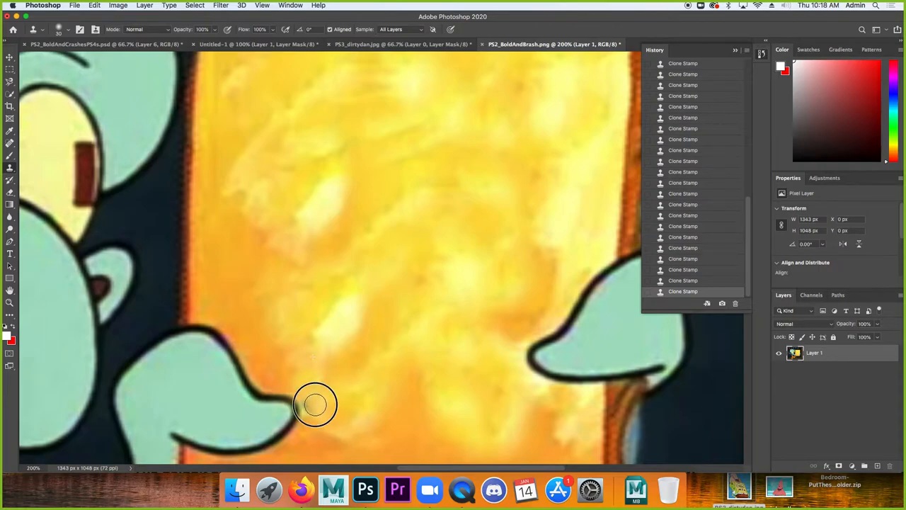
{"action": "mouse_move", "coordinate": [371, 221]}
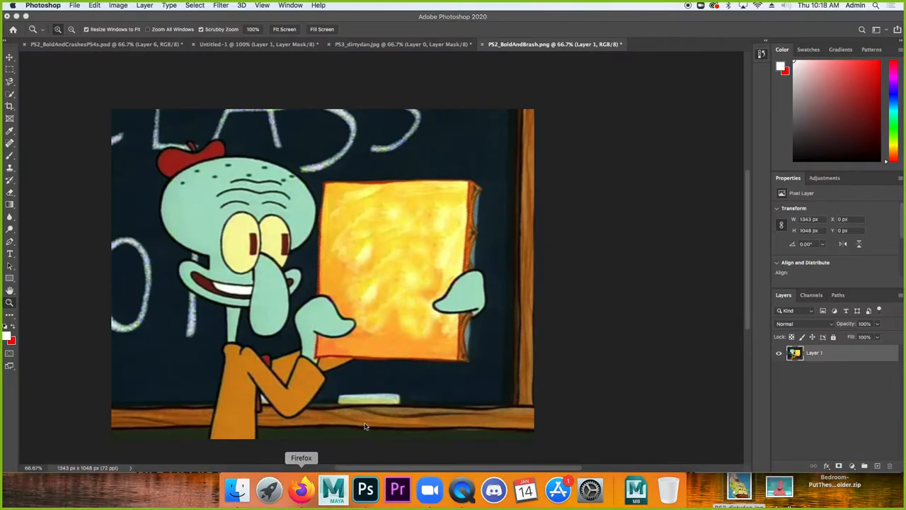
{"action": "left_click", "coordinate": [300, 490]}
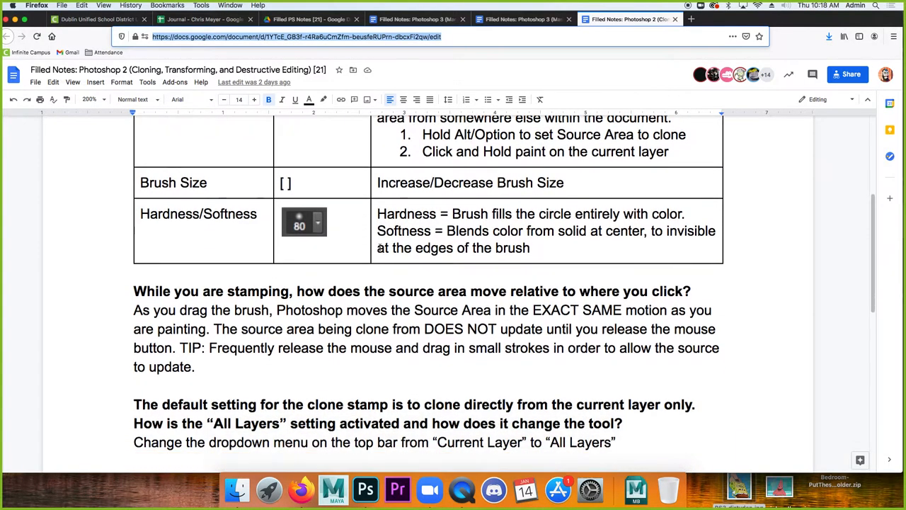
{"action": "scroll", "scroll_direction": "down", "scroll_amount": 3}
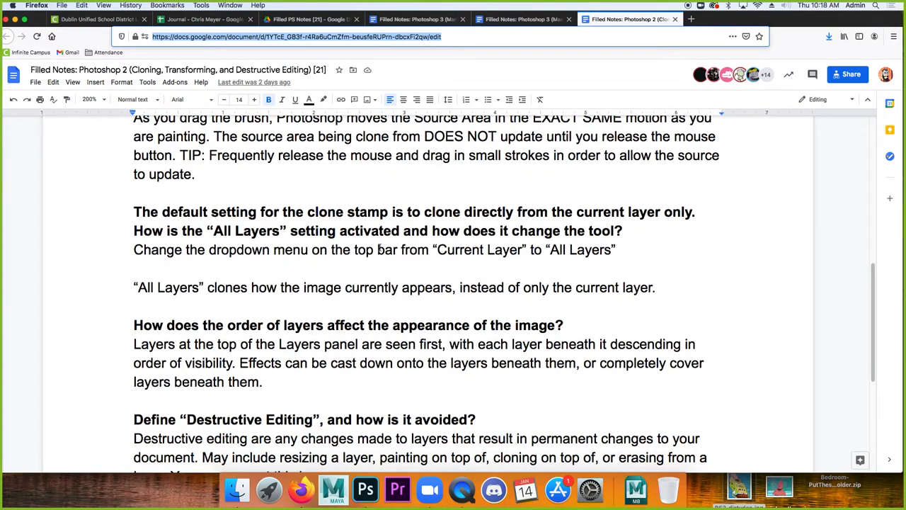
{"action": "scroll", "scroll_direction": "down", "scroll_amount": 3}
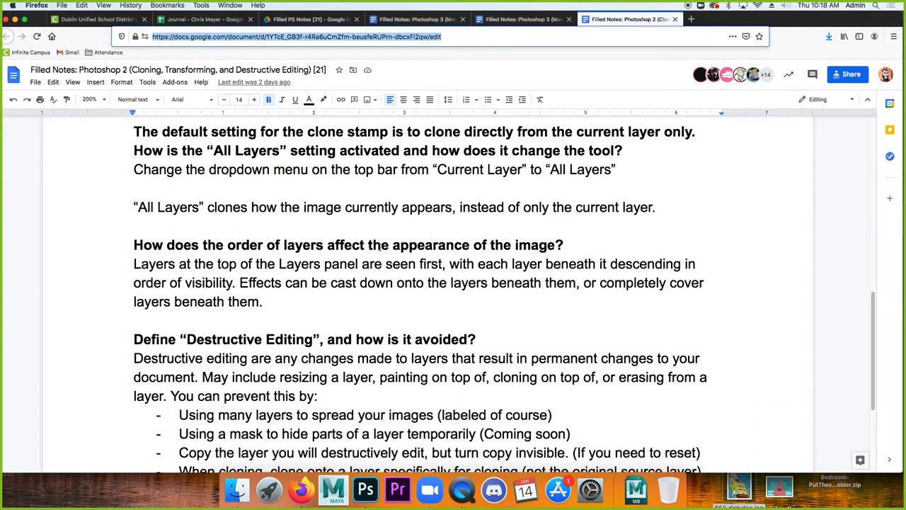
{"action": "scroll", "scroll_direction": "up", "scroll_amount": 3}
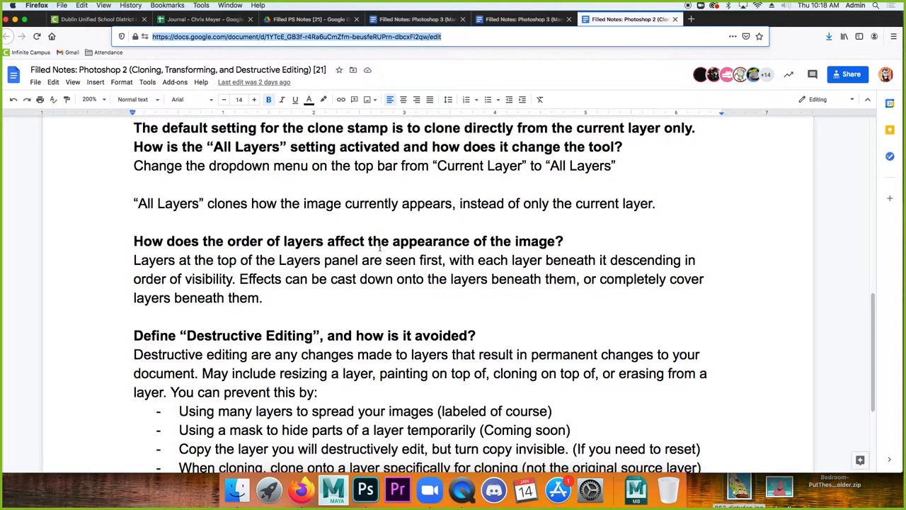
{"action": "scroll", "scroll_direction": "up", "scroll_amount": 3}
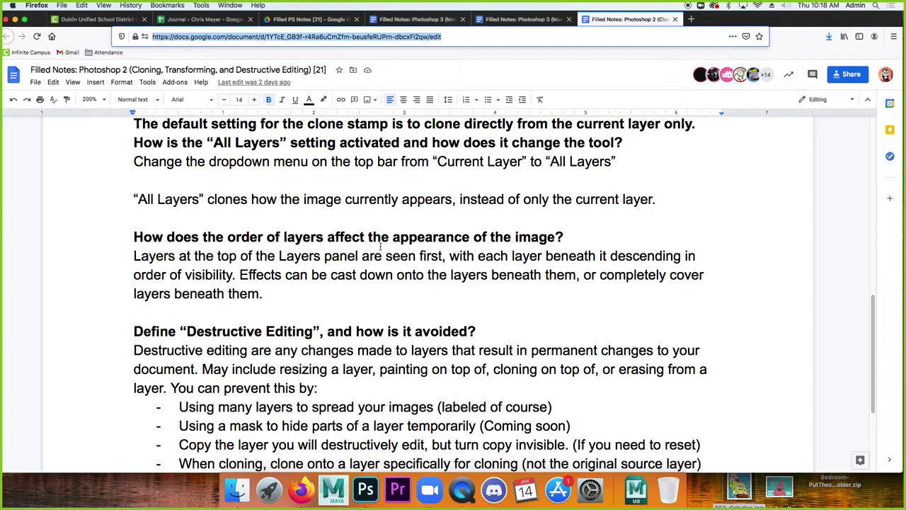
{"action": "mouse_move", "coordinate": [215, 223]}
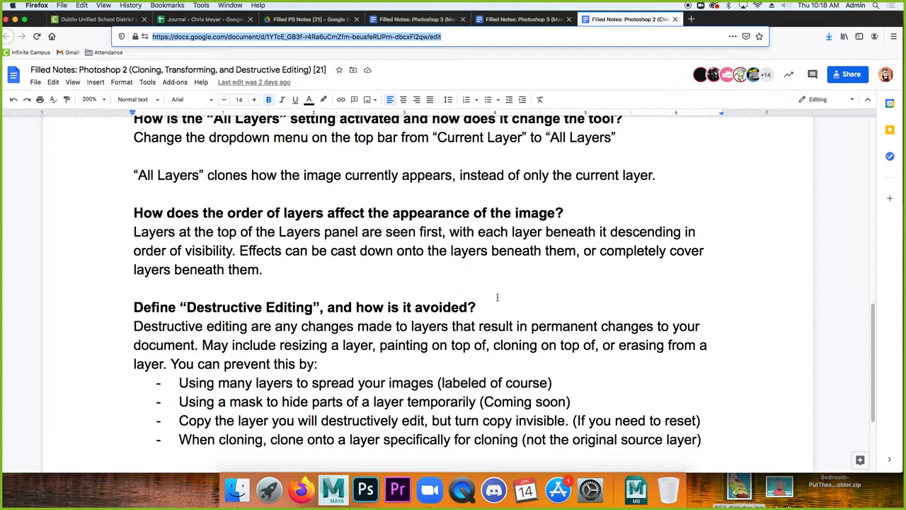
{"action": "mouse_move", "coordinate": [365, 489]}
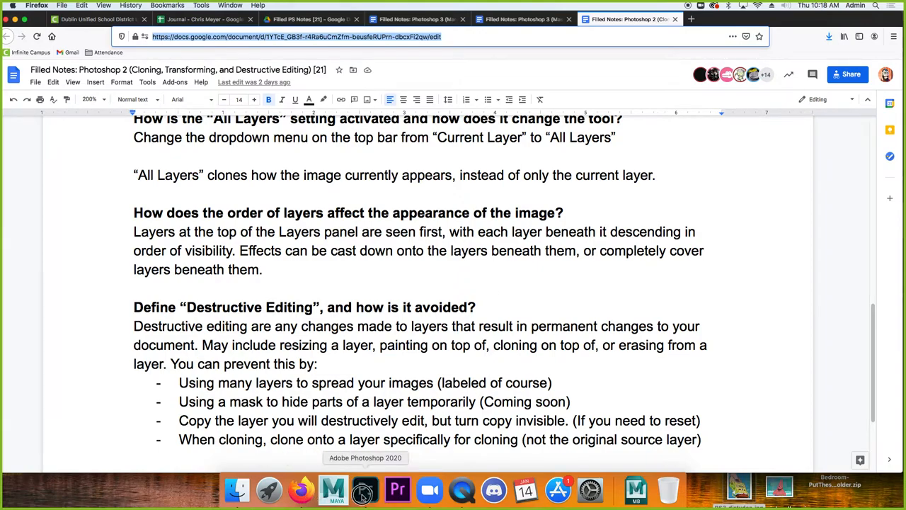
{"action": "left_click", "coordinate": [365, 488]}
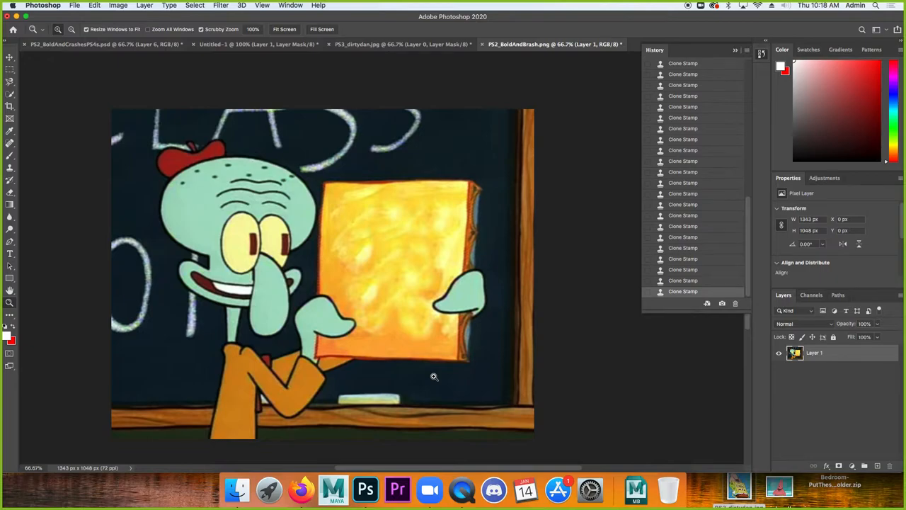
{"action": "mouse_move", "coordinate": [422, 384]}
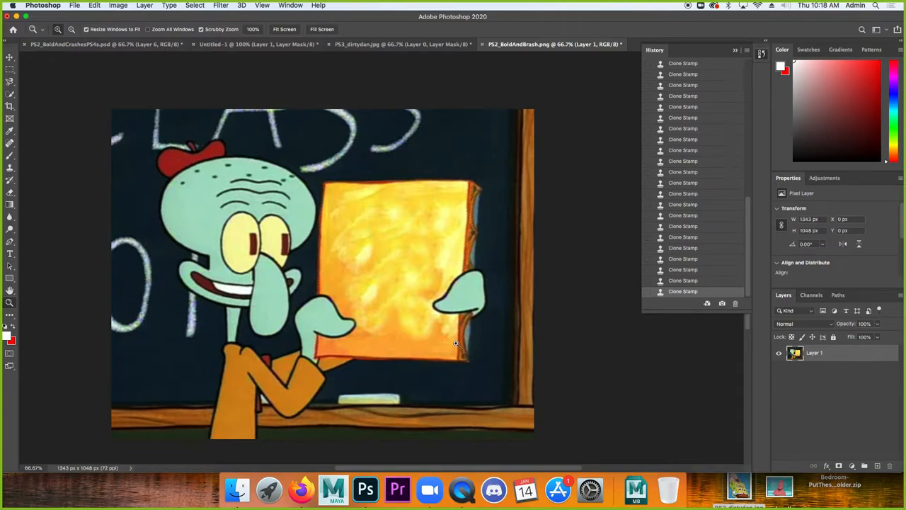
{"action": "scroll", "scroll_direction": "up", "scroll_amount": 3}
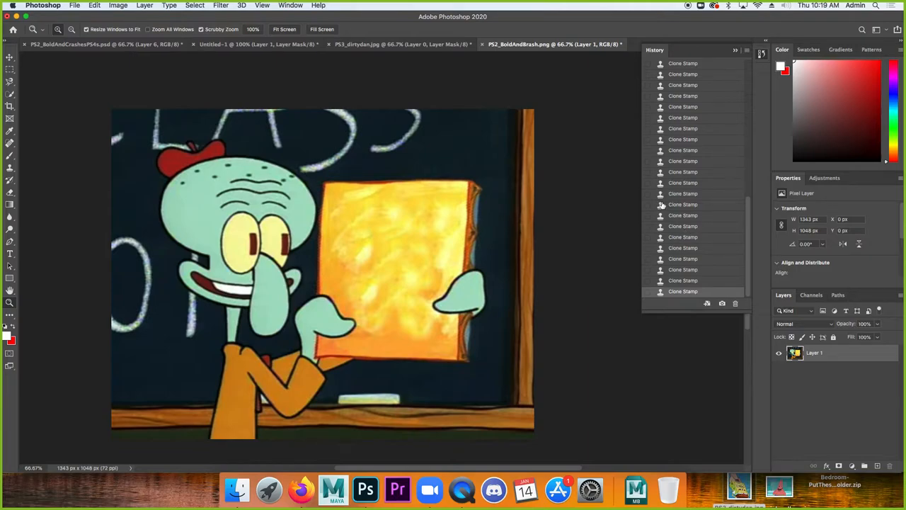
{"action": "mouse_move", "coordinate": [810, 411]}
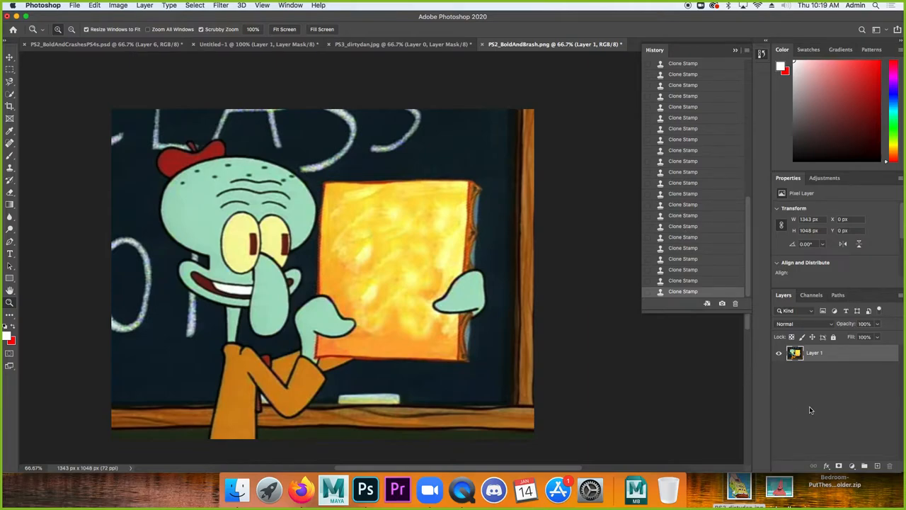
{"action": "mouse_move", "coordinate": [813, 413]}
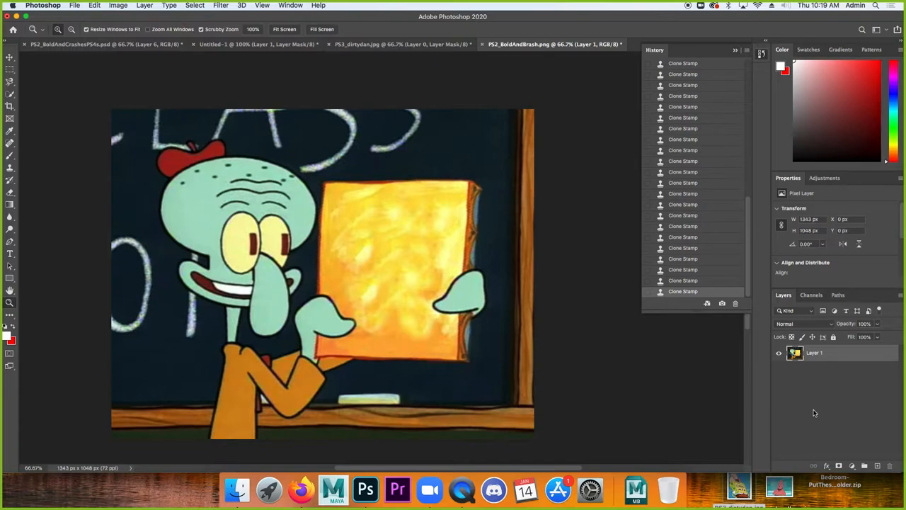
{"action": "mouse_move", "coordinate": [824, 412]}
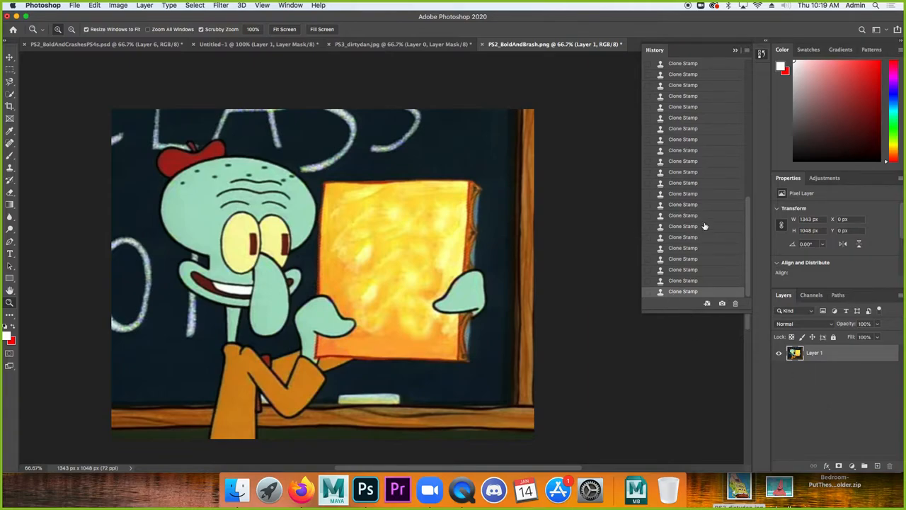
{"action": "mouse_move", "coordinate": [712, 193]}
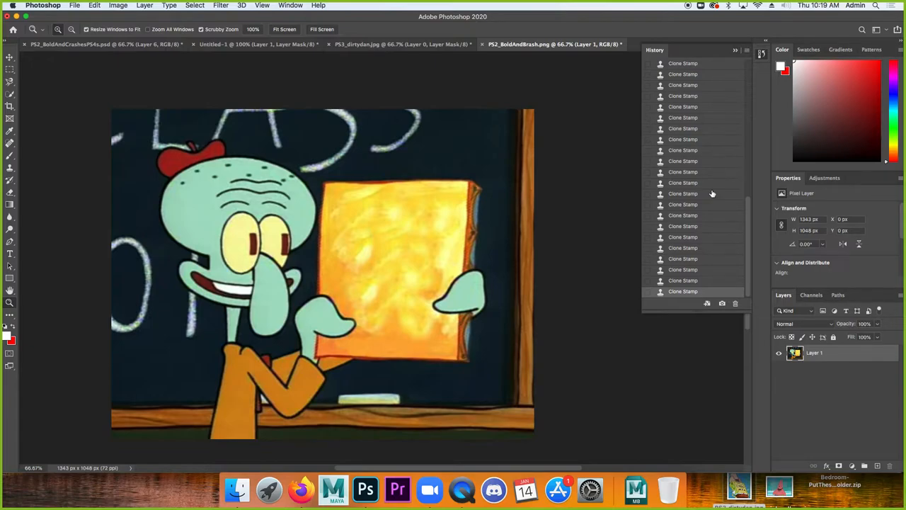
{"action": "mouse_move", "coordinate": [743, 218]}
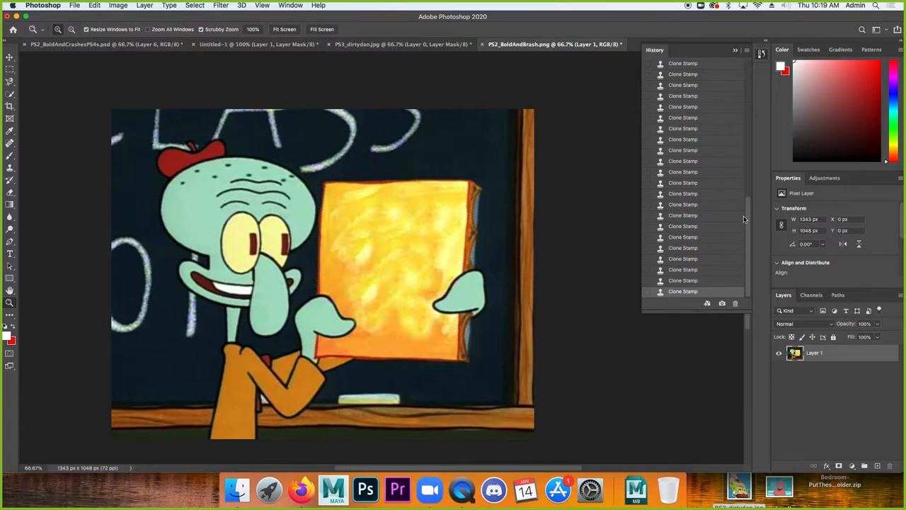
{"action": "mouse_move", "coordinate": [827, 362]}
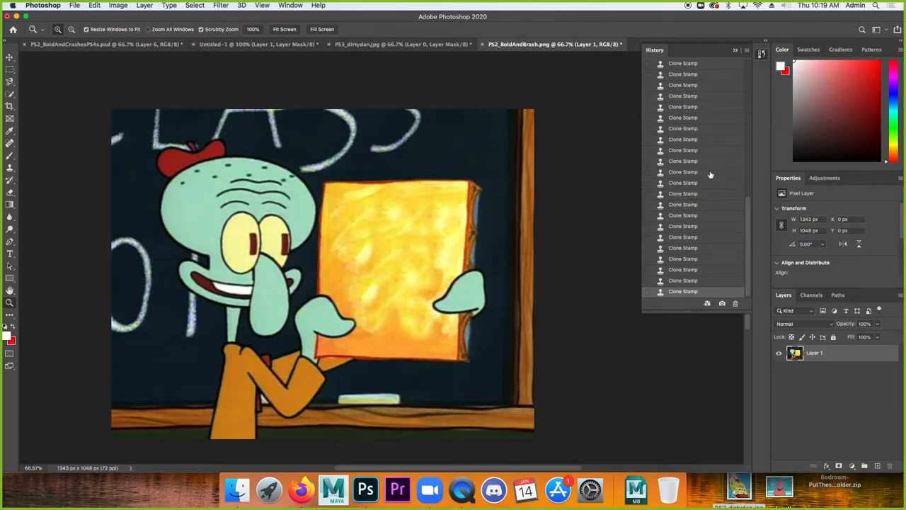
Switch to the Google Docs notes and scroll up to the All Layers cloning explanation.
{"action": "left_click", "coordinate": [300, 488]}
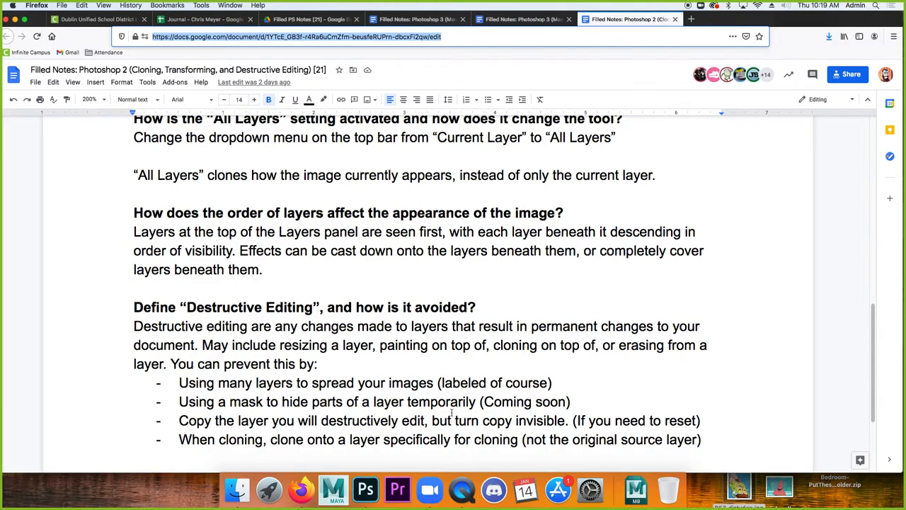
{"action": "mouse_move", "coordinate": [610, 428]}
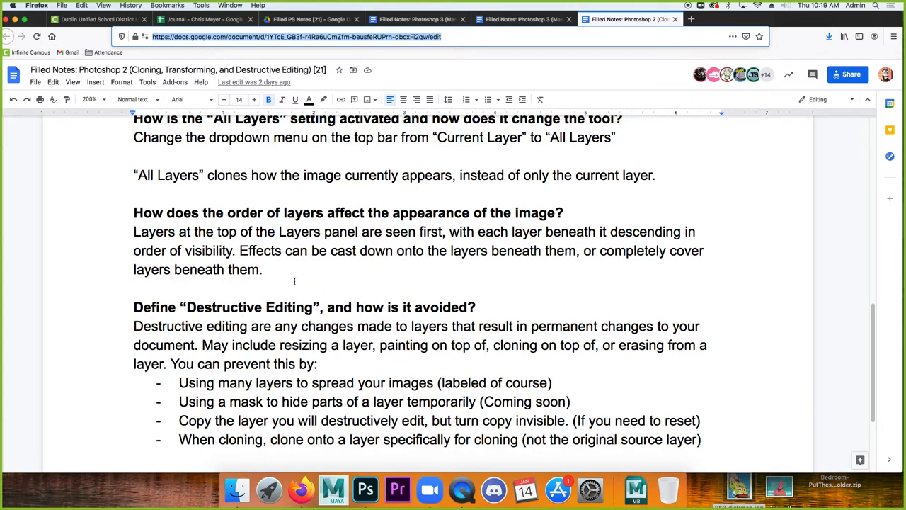
{"action": "scroll", "scroll_direction": "up", "scroll_amount": 3}
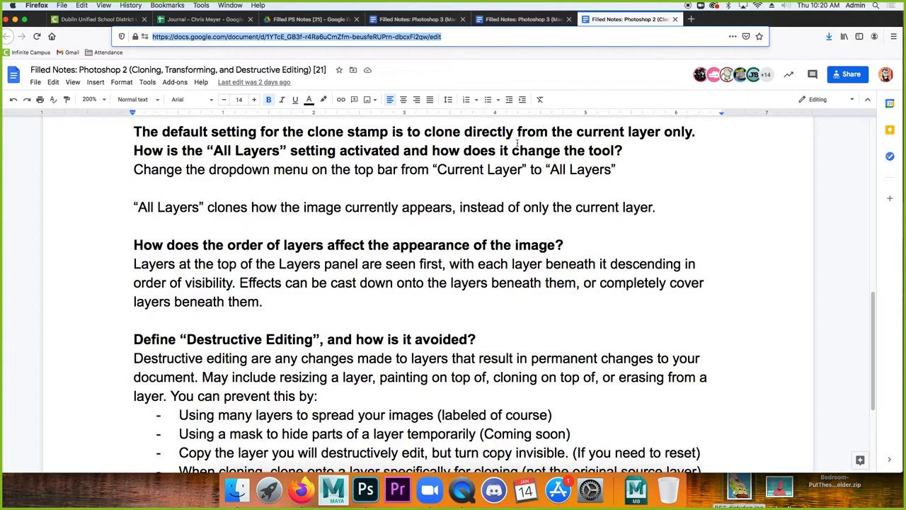
{"action": "mouse_move", "coordinate": [206, 150]}
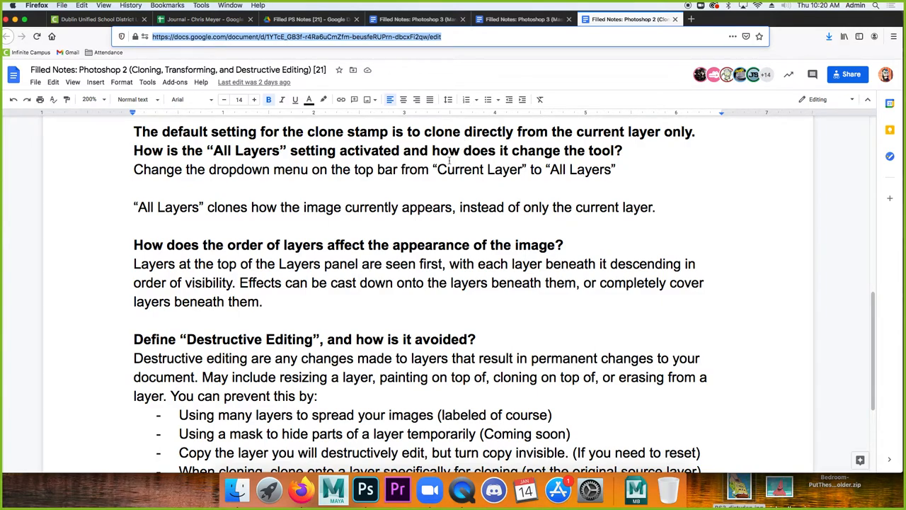
Return to Photoshop and set Clone Stamp sampling to Current Layer, then back to All Layers.
{"action": "left_click", "coordinate": [366, 488]}
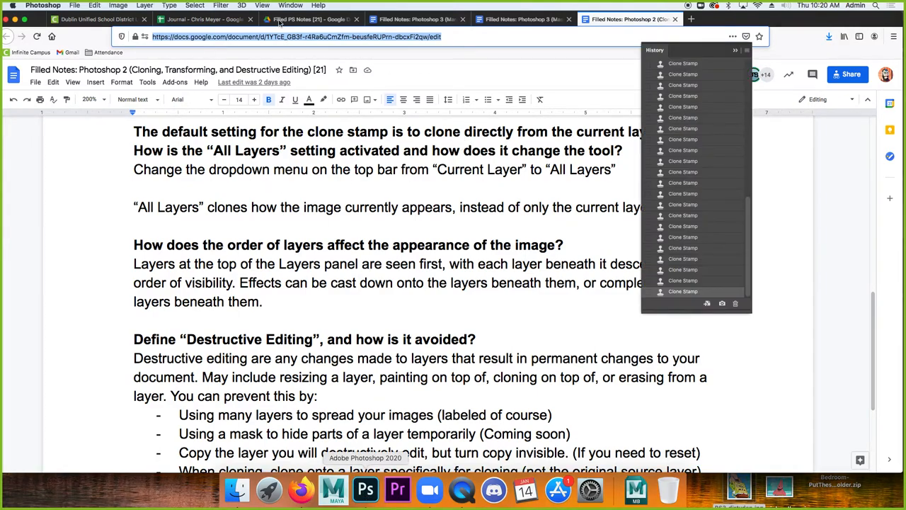
{"action": "left_click", "coordinate": [365, 490]}
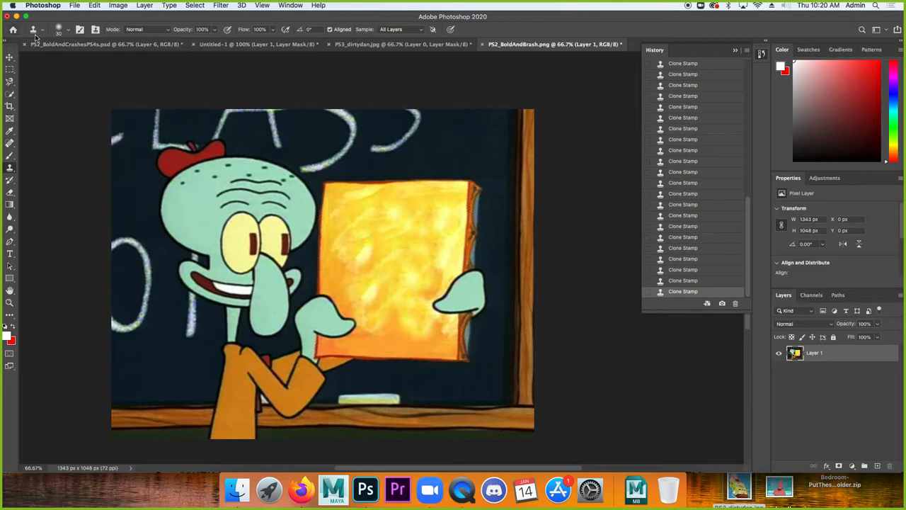
{"action": "left_click", "coordinate": [68, 29]}
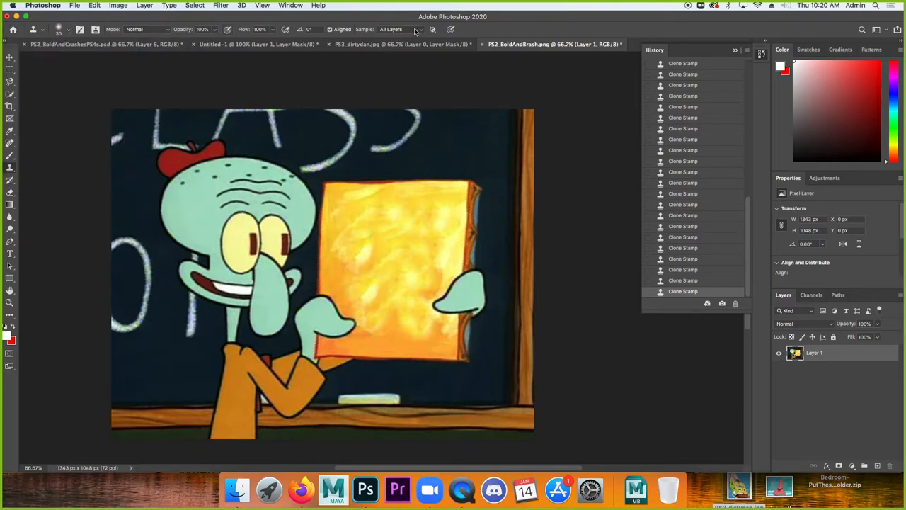
{"action": "mouse_move", "coordinate": [422, 29]}
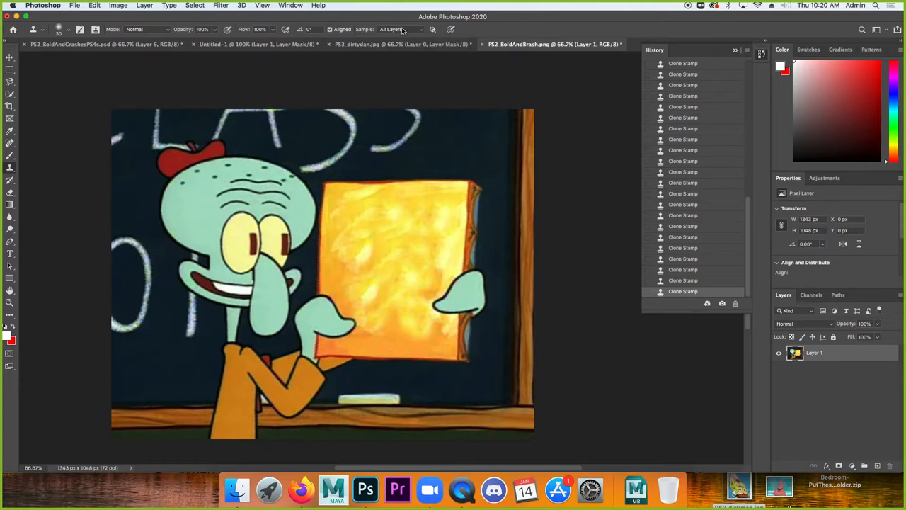
{"action": "left_click", "coordinate": [399, 29]}
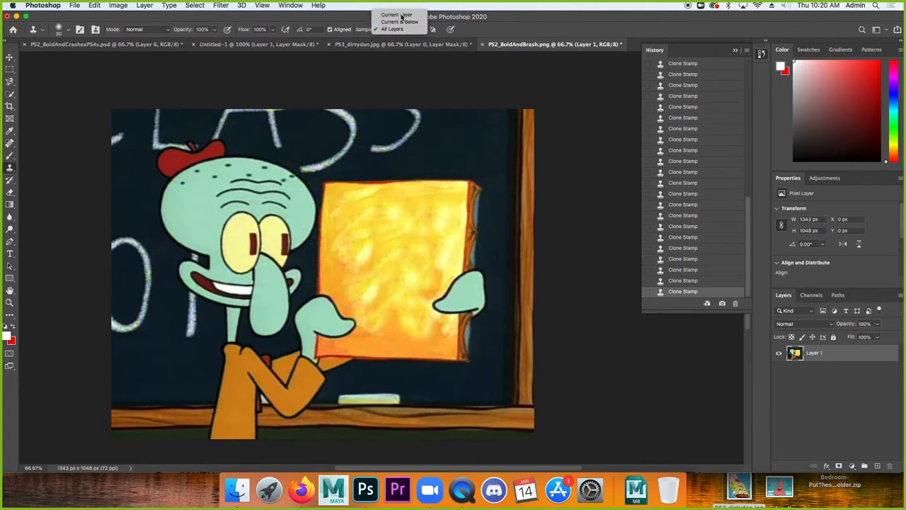
{"action": "left_click", "coordinate": [391, 14]}
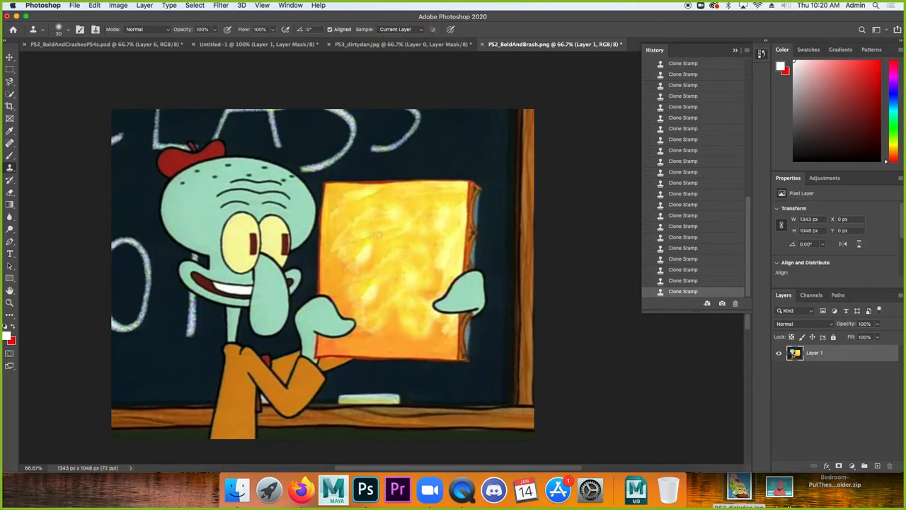
{"action": "left_click", "coordinate": [394, 28]}
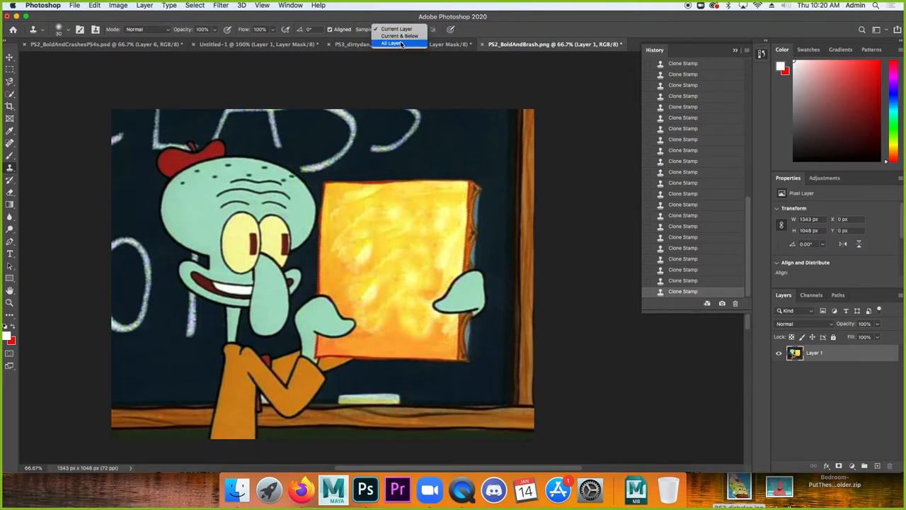
{"action": "left_click", "coordinate": [391, 43]}
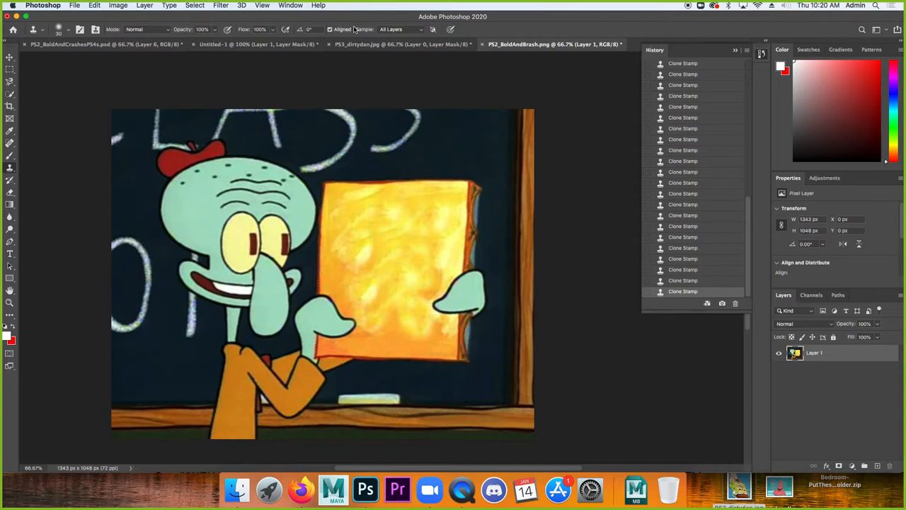
Zoom in and clone canvas texture onto the new layer over the figure's head.
{"action": "scroll", "scroll_direction": "down", "scroll_amount": 3}
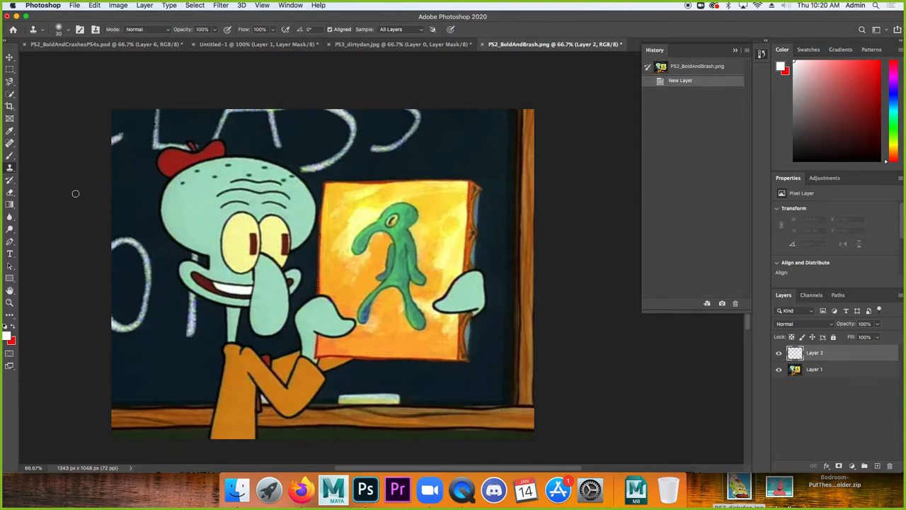
{"action": "mouse_move", "coordinate": [620, 348]}
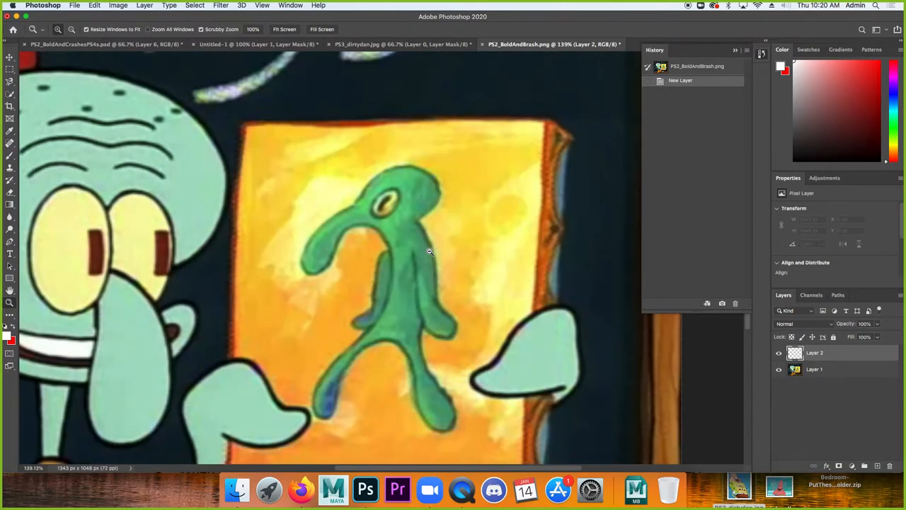
{"action": "left_click", "coordinate": [10, 158]}
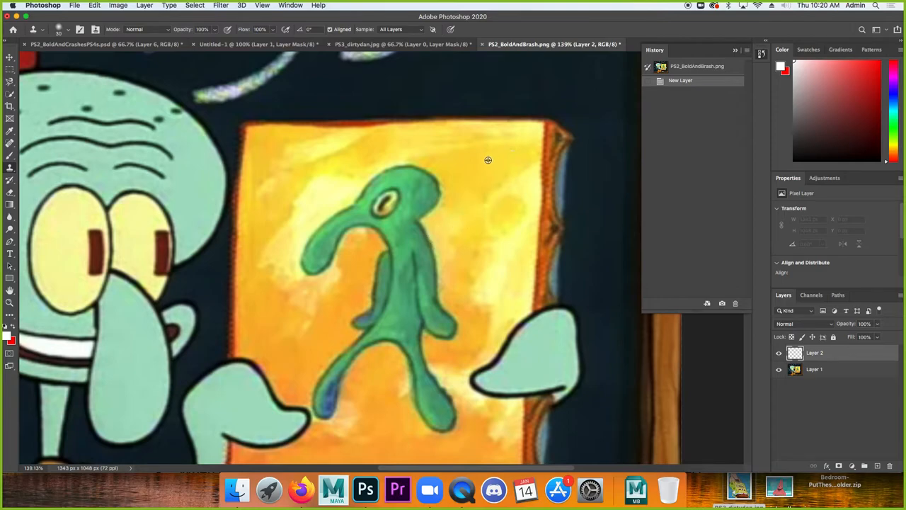
{"action": "mouse_move", "coordinate": [437, 178]}
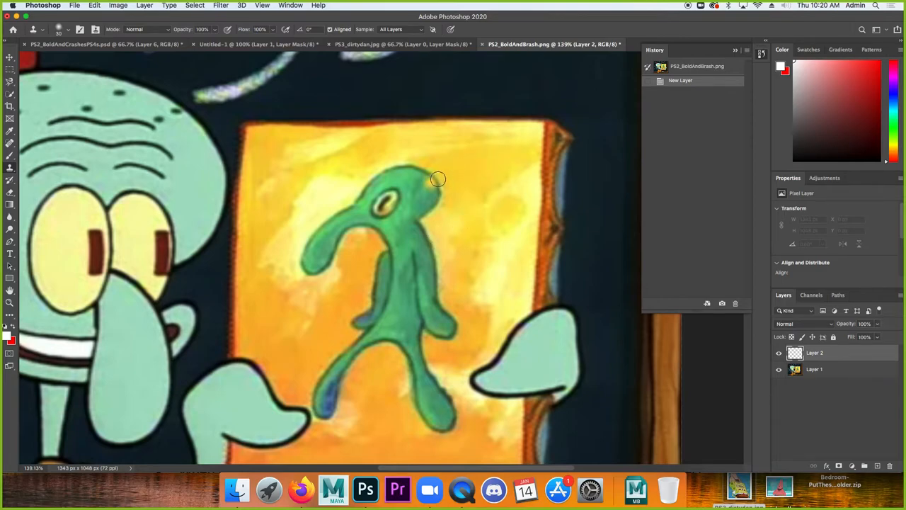
{"action": "mouse_move", "coordinate": [424, 187]}
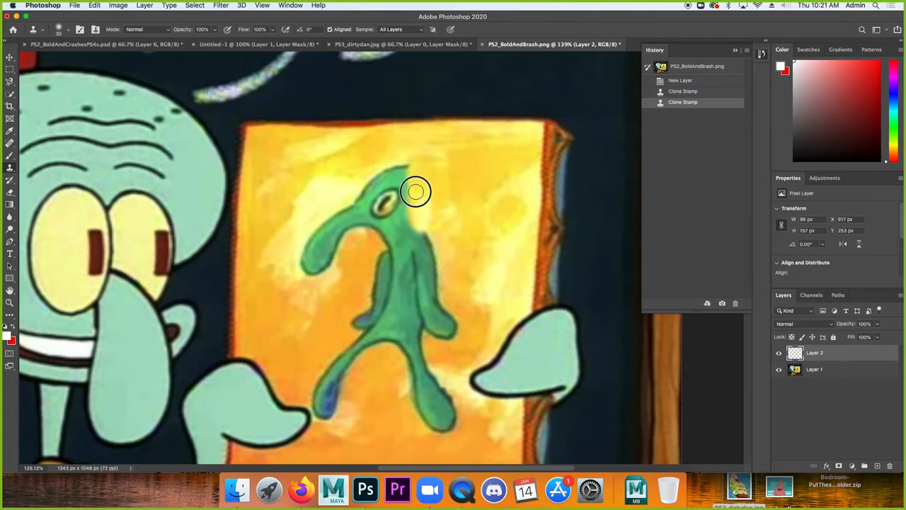
{"action": "mouse_move", "coordinate": [388, 163]}
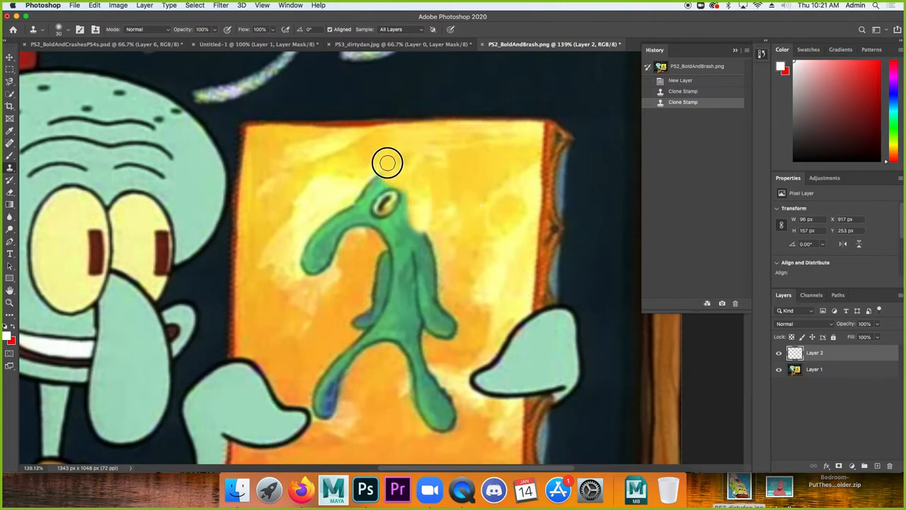
{"action": "left_click", "coordinate": [480, 163]}
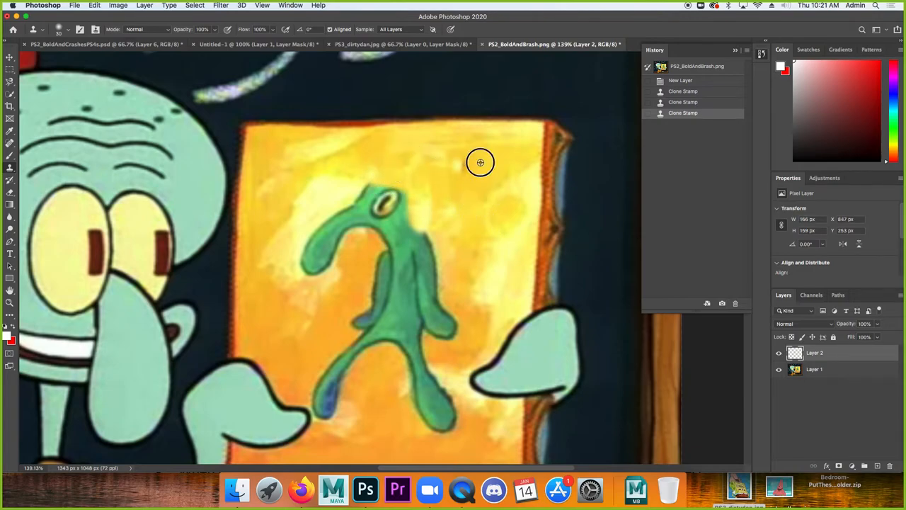
Clone more over the head, then toggle Layer 2's visibility to compare with the original.
{"action": "left_click", "coordinate": [480, 163]}
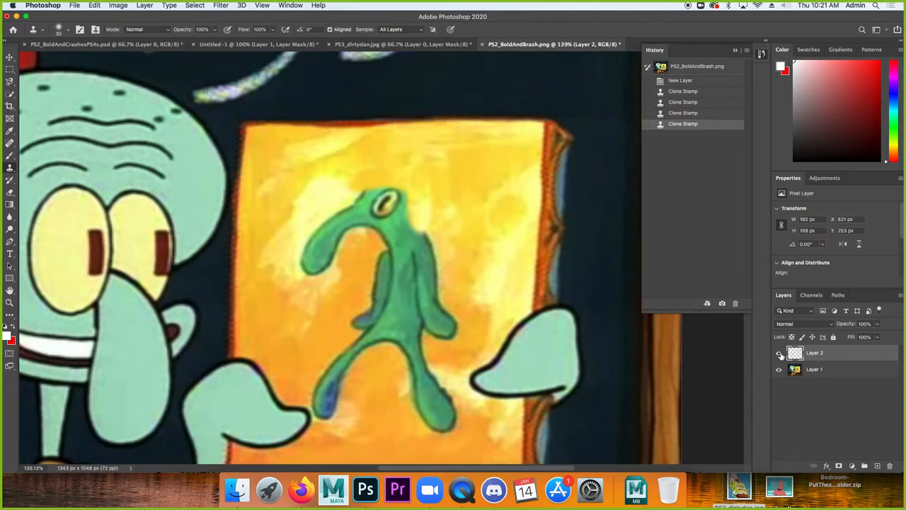
{"action": "left_click", "coordinate": [779, 352]}
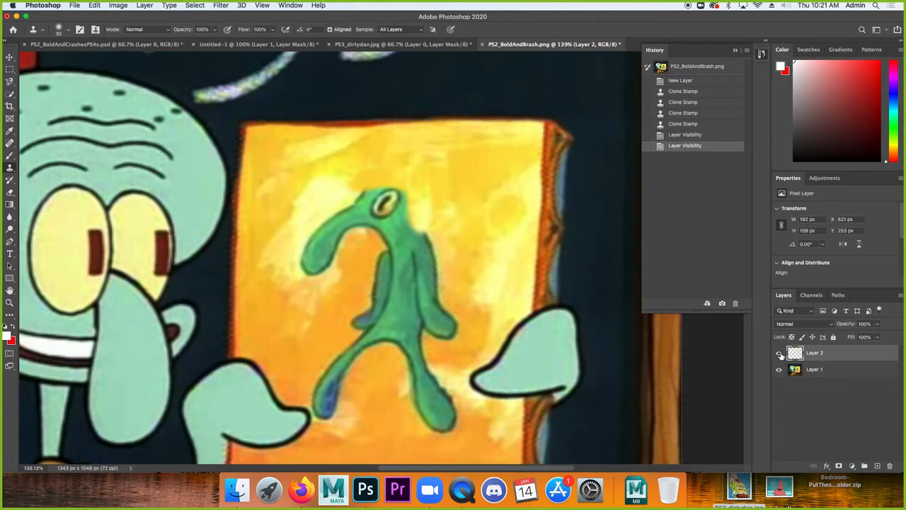
{"action": "left_click", "coordinate": [779, 354]}
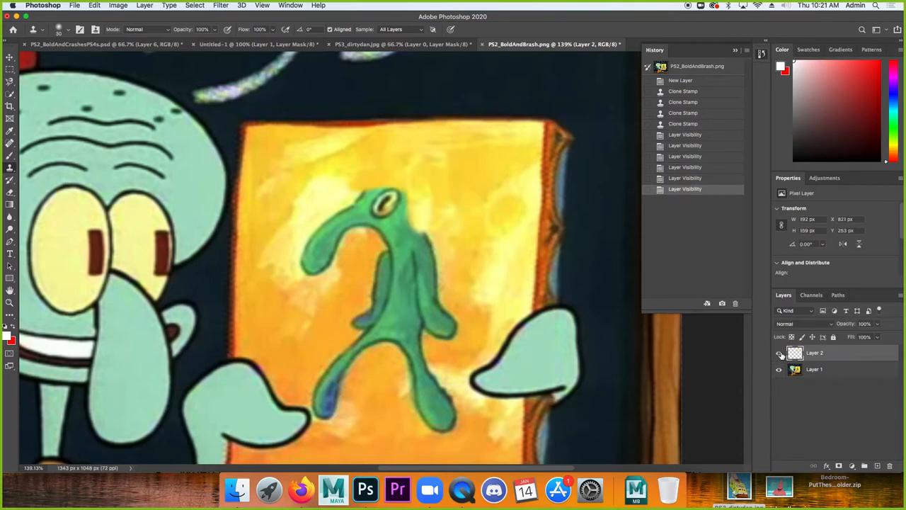
{"action": "mouse_move", "coordinate": [300, 489]}
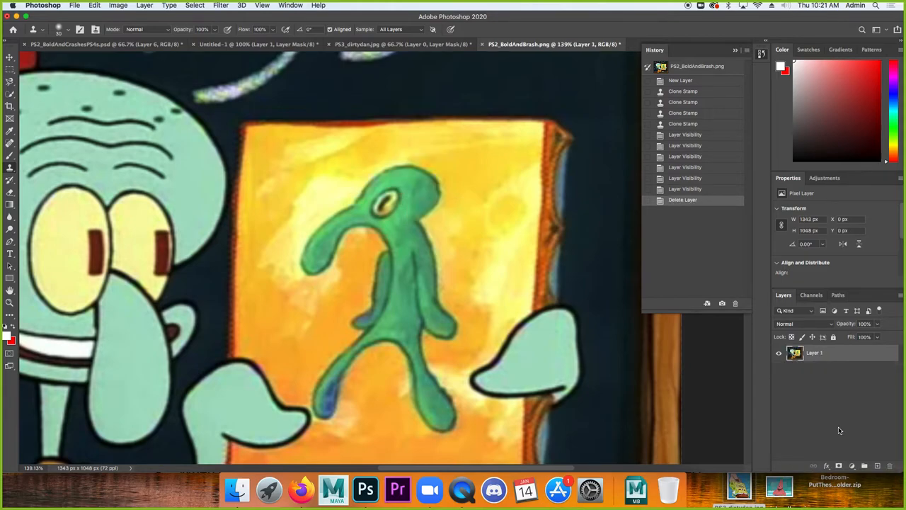
{"action": "mouse_move", "coordinate": [810, 414]}
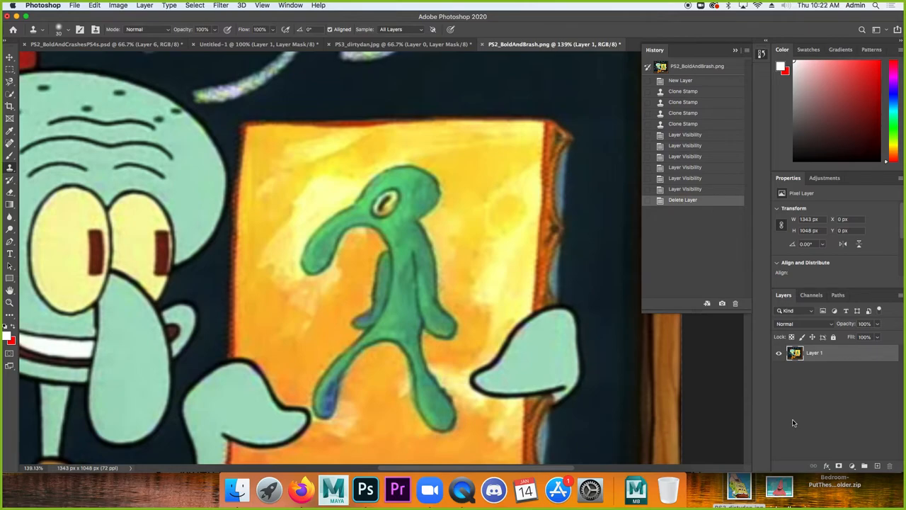
{"action": "mouse_move", "coordinate": [241, 233]}
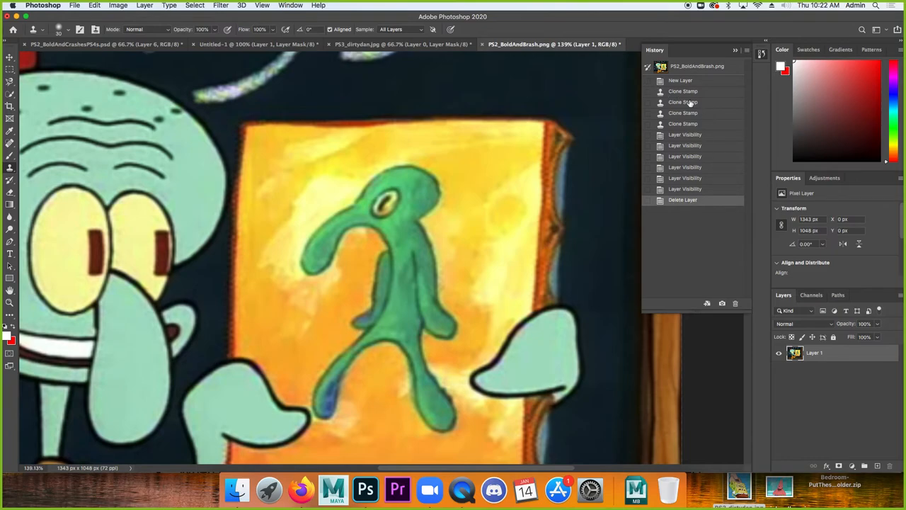
{"action": "mouse_move", "coordinate": [682, 133]}
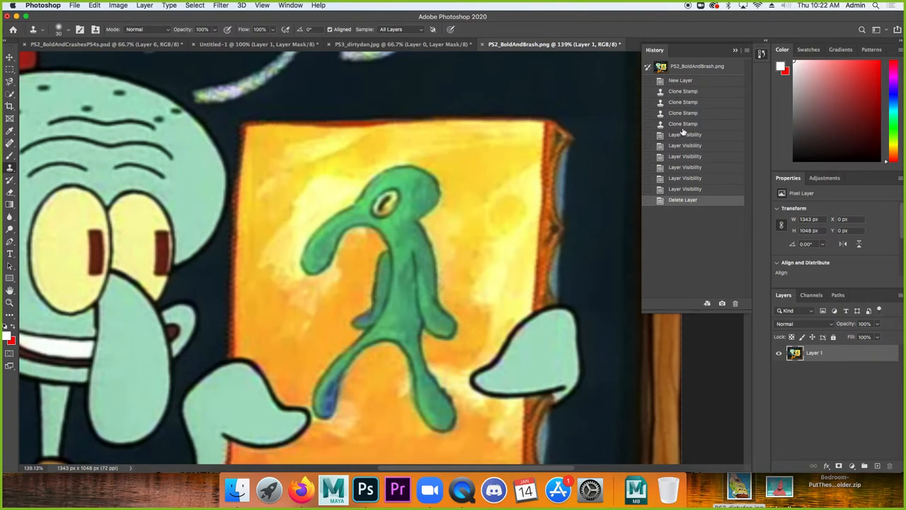
Restore the deleted clone layer via History and clone canvas over the figure's head and body.
{"action": "left_click", "coordinate": [683, 125]}
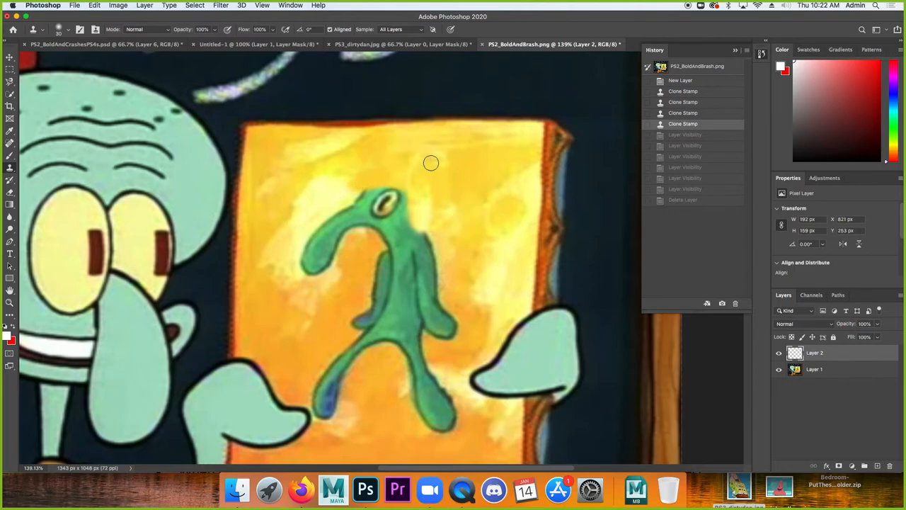
{"action": "mouse_move", "coordinate": [473, 168]}
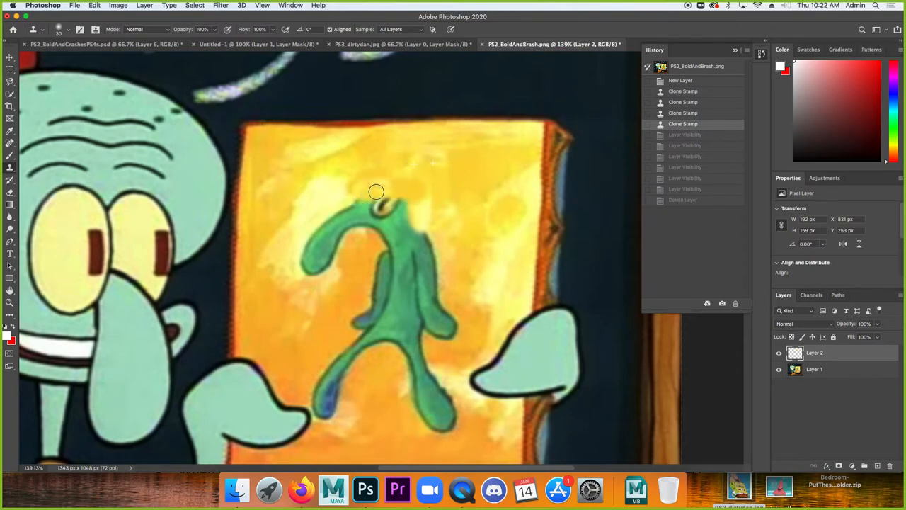
{"action": "left_click", "coordinate": [365, 200]}
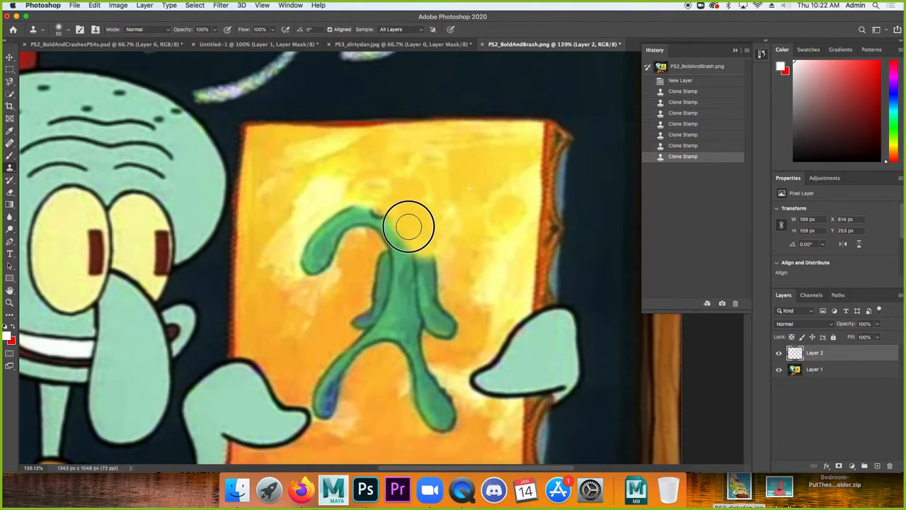
{"action": "left_click", "coordinate": [408, 227]}
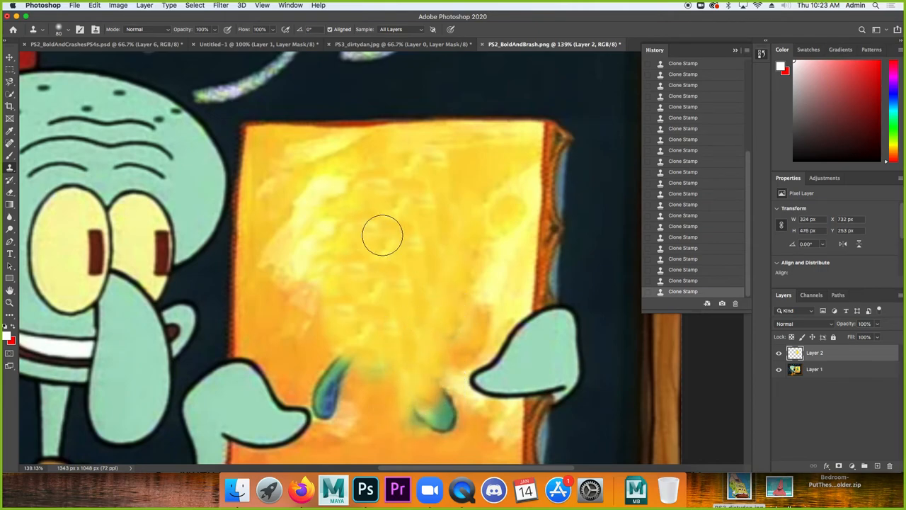
{"action": "mouse_move", "coordinate": [377, 274]}
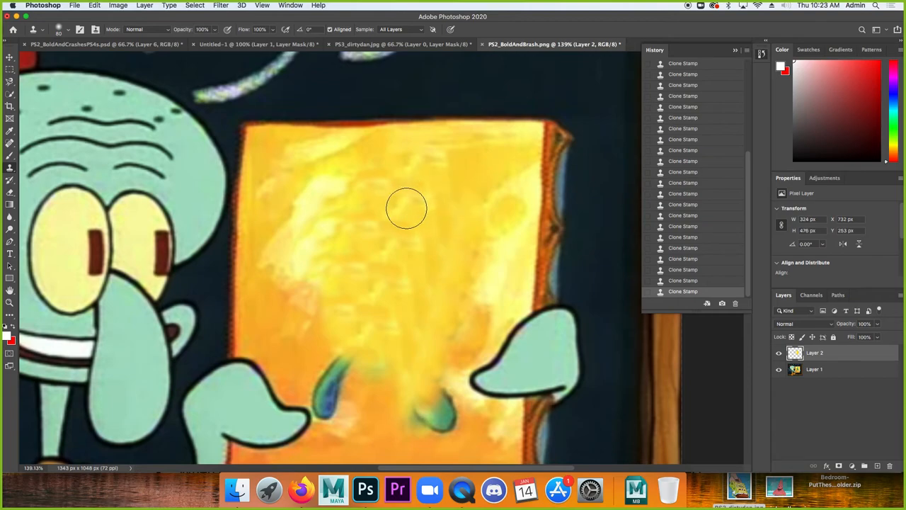
{"action": "mouse_move", "coordinate": [396, 218]}
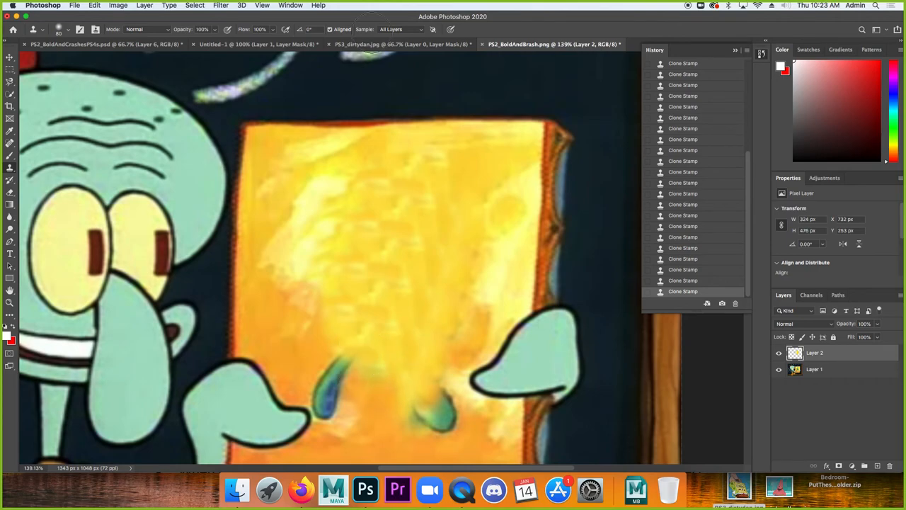
{"action": "mouse_move", "coordinate": [375, 44]}
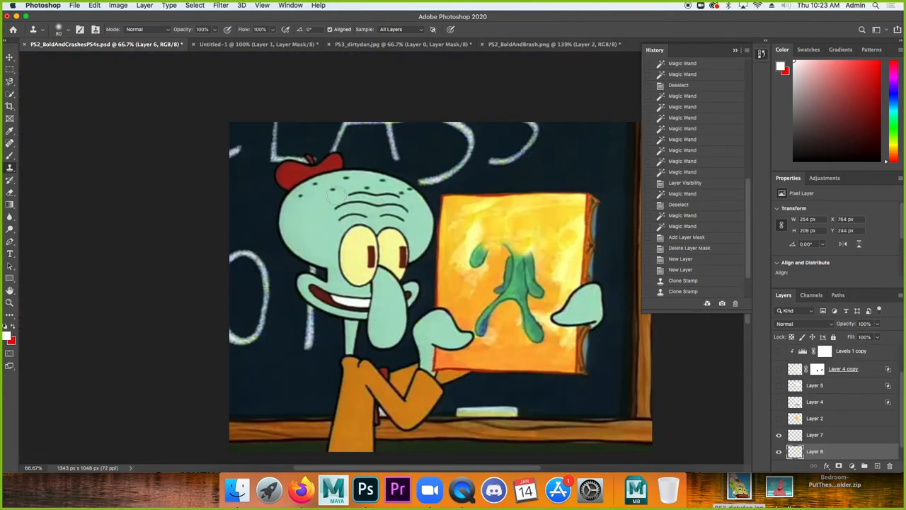
{"action": "mouse_move", "coordinate": [97, 83]}
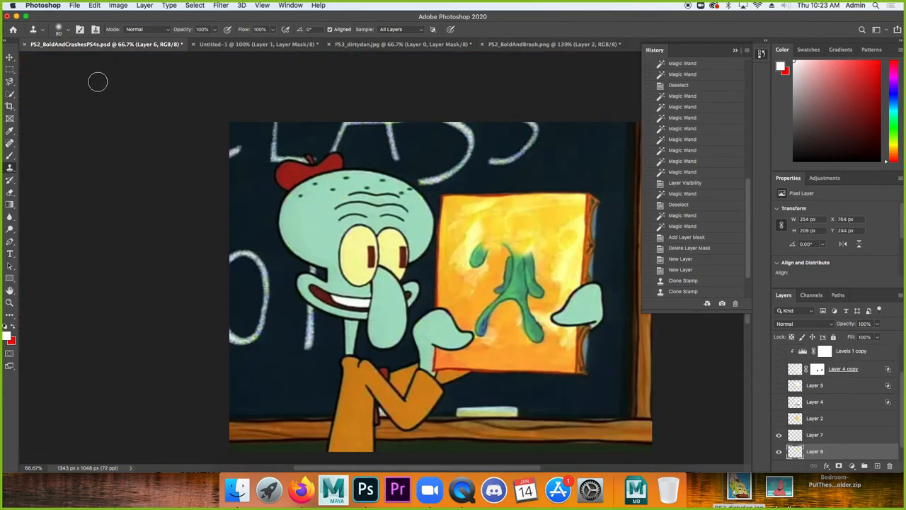